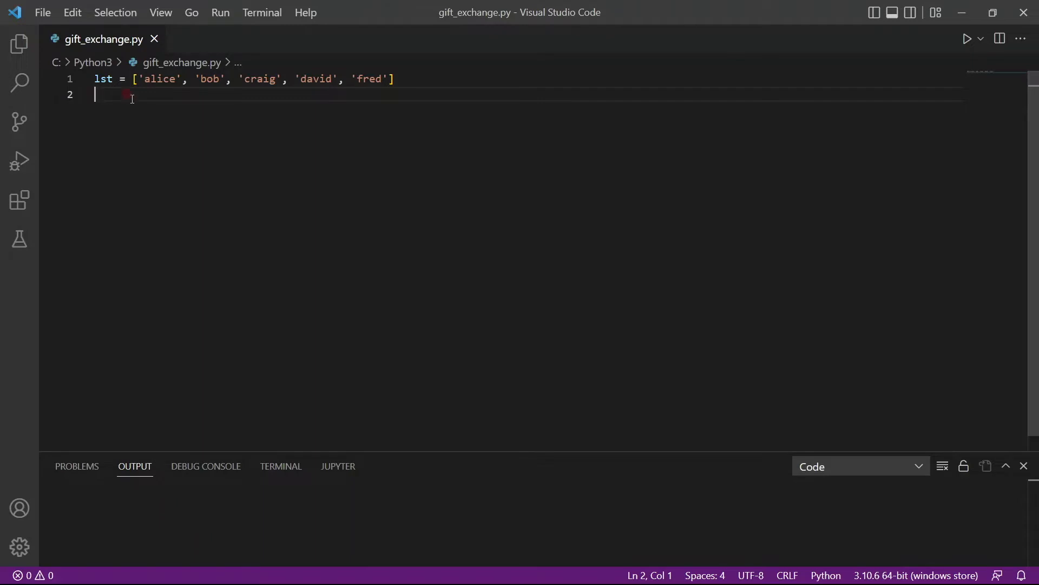
{"action": "mouse_move", "coordinate": [265, 98]}
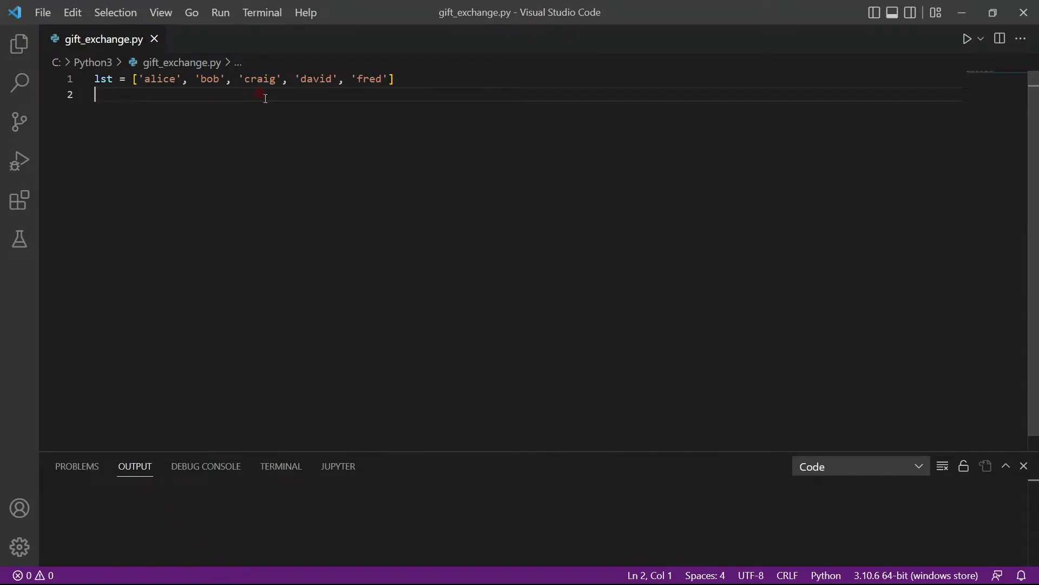
Step: Add gifts = {} on the line below the list of five names
{"action": "type", "text": "gifts ="}
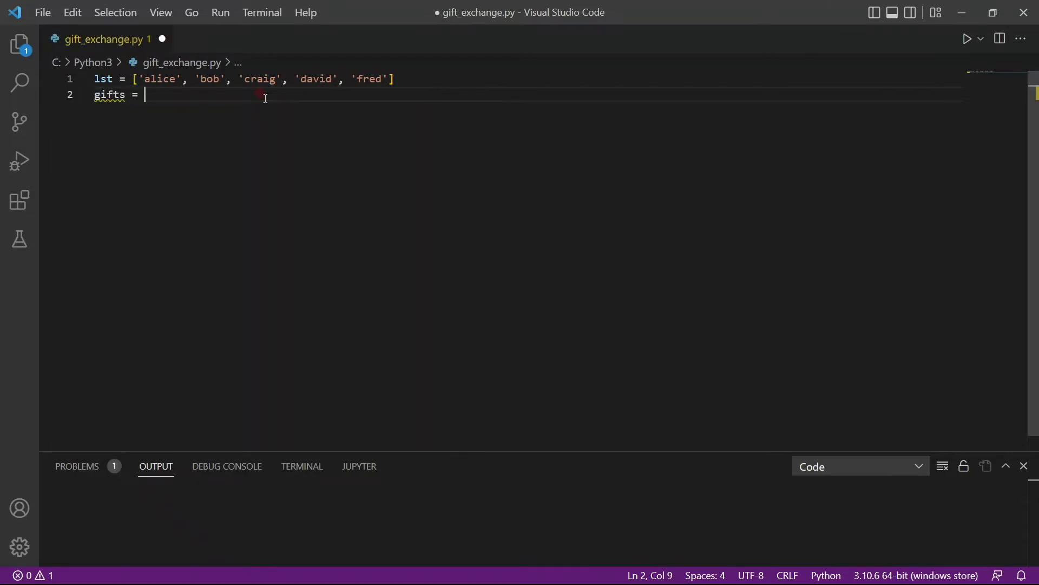
{"action": "type", "text": "{}"}
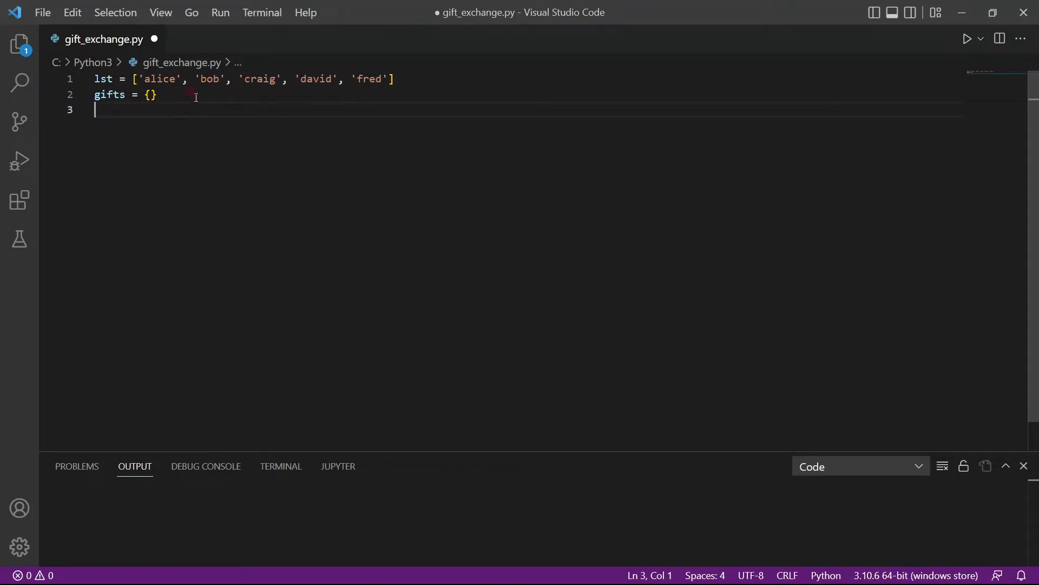
{"action": "mouse_move", "coordinate": [372, 94]}
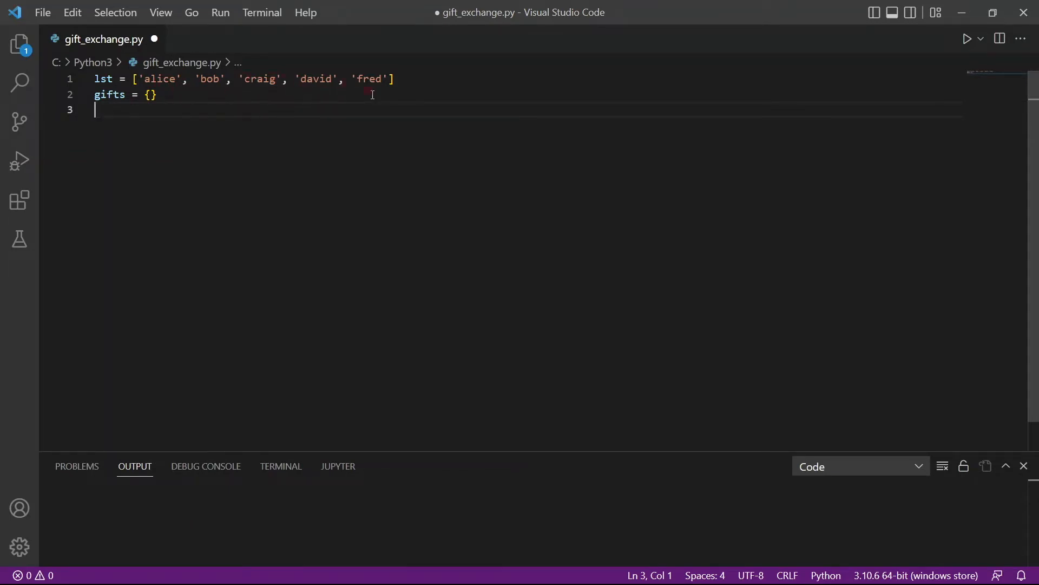
{"action": "mouse_move", "coordinate": [369, 89]}
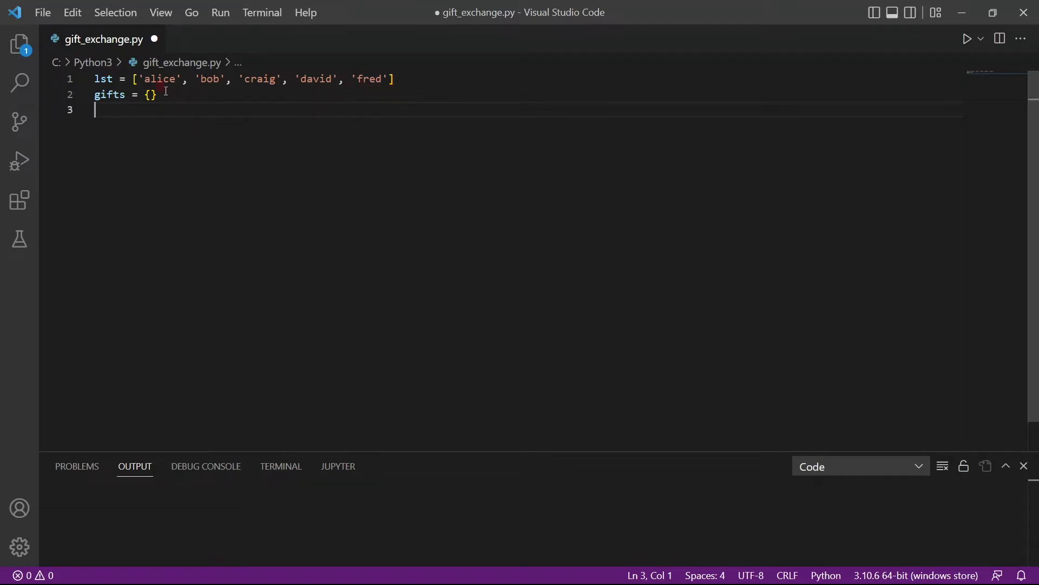
{"action": "mouse_move", "coordinate": [186, 145]}
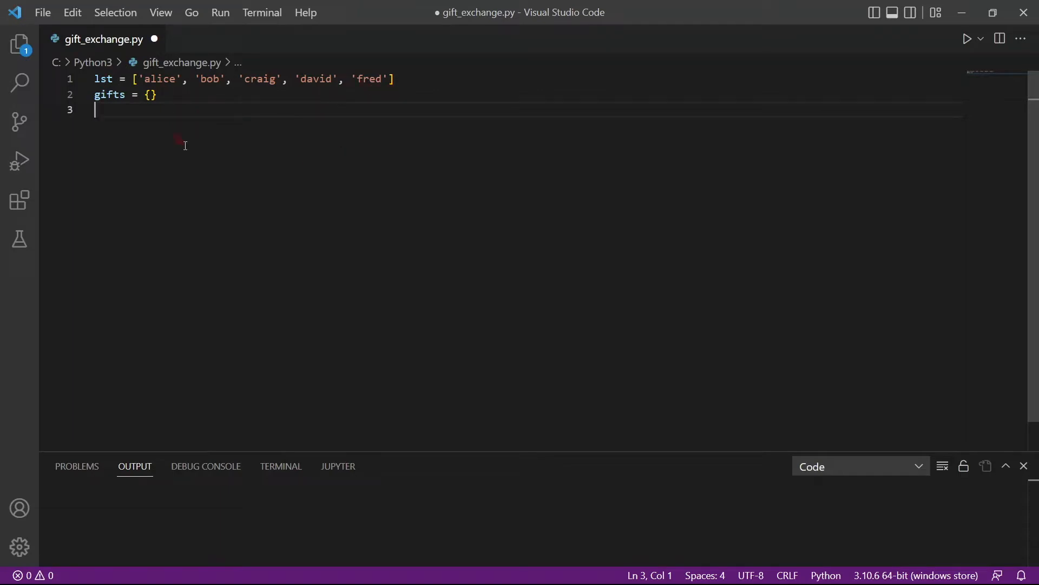
Step: Write for num in range(0, len(lst)) assigning gifts[lst[num]] = lst[num+1]
{"action": "type", "text": "for num in range(0"}
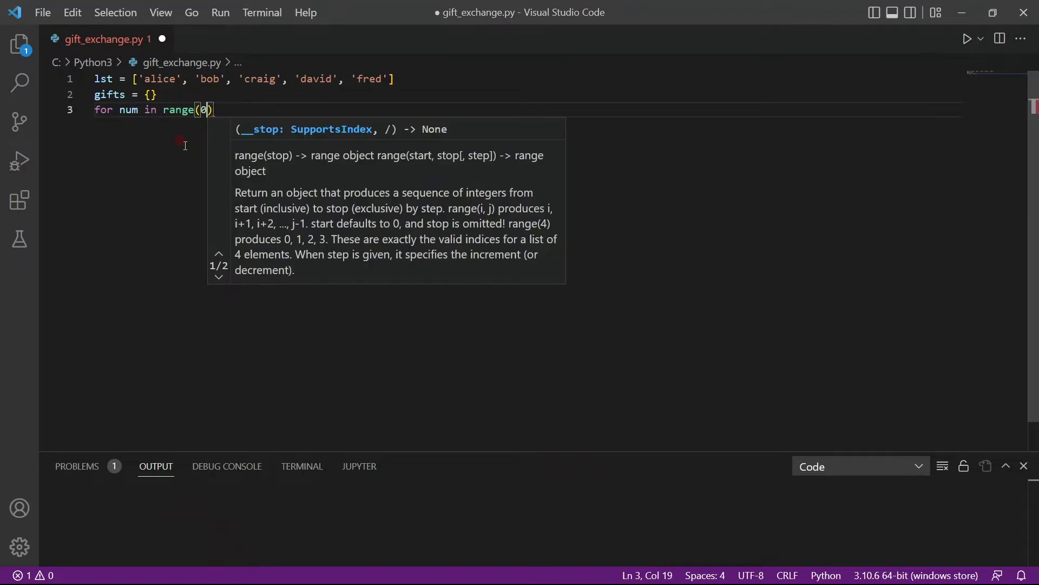
{"action": "type", "text": ", lent"}
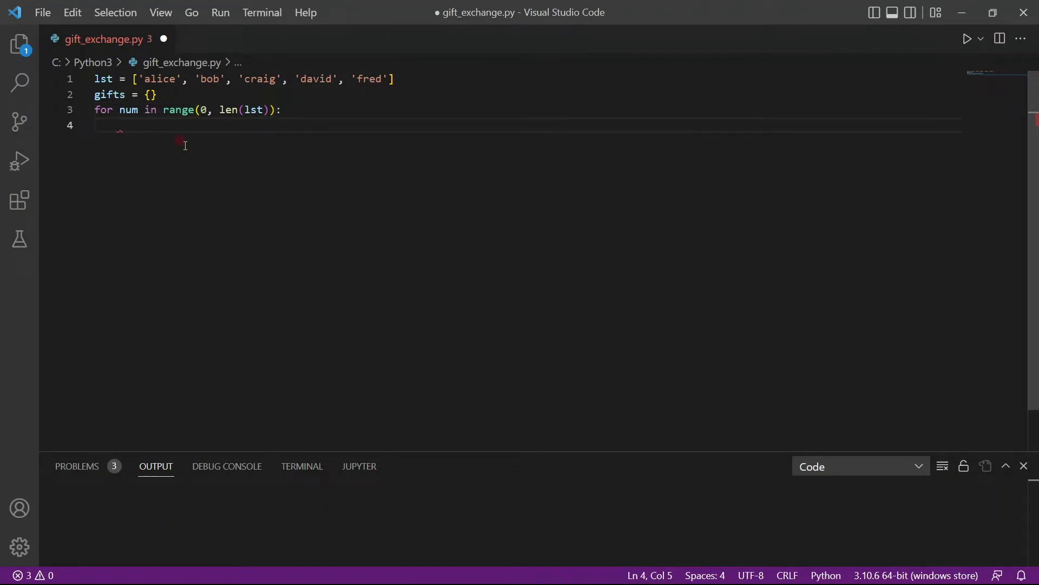
{"action": "type", "text": "gifts"}
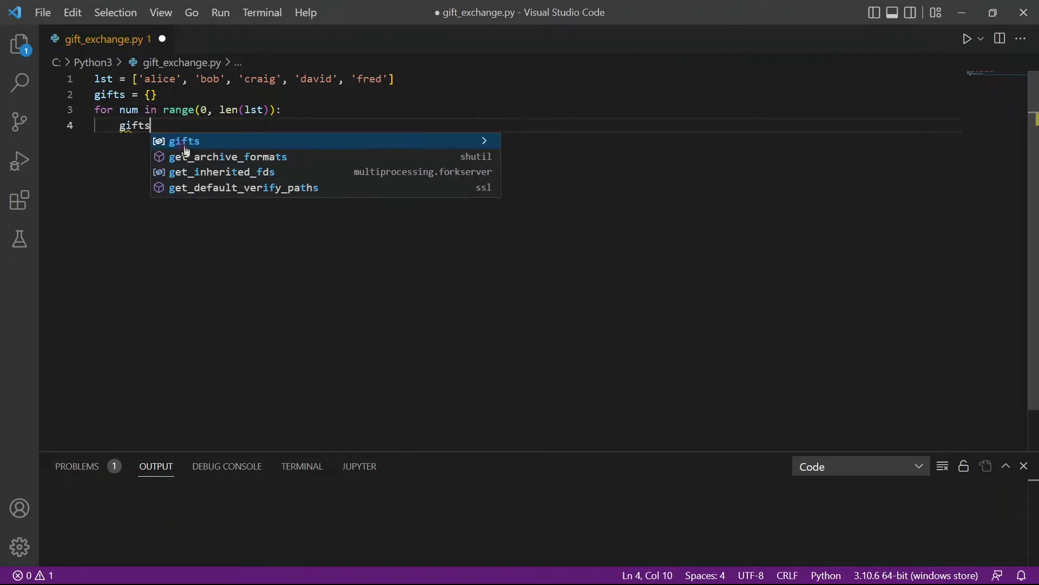
{"action": "type", "text": "[lst"}
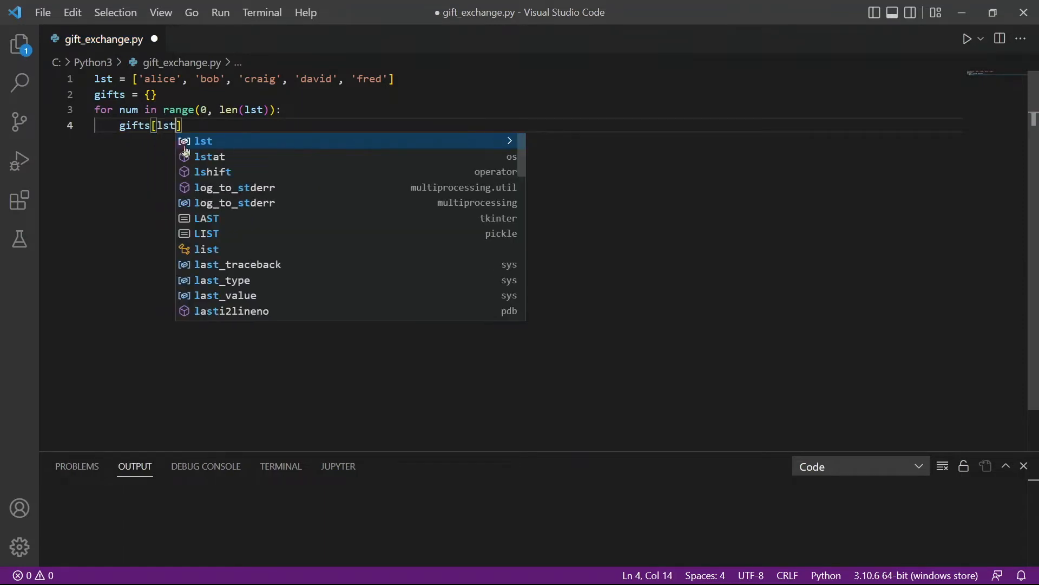
{"action": "type", "text": "[num]]"}
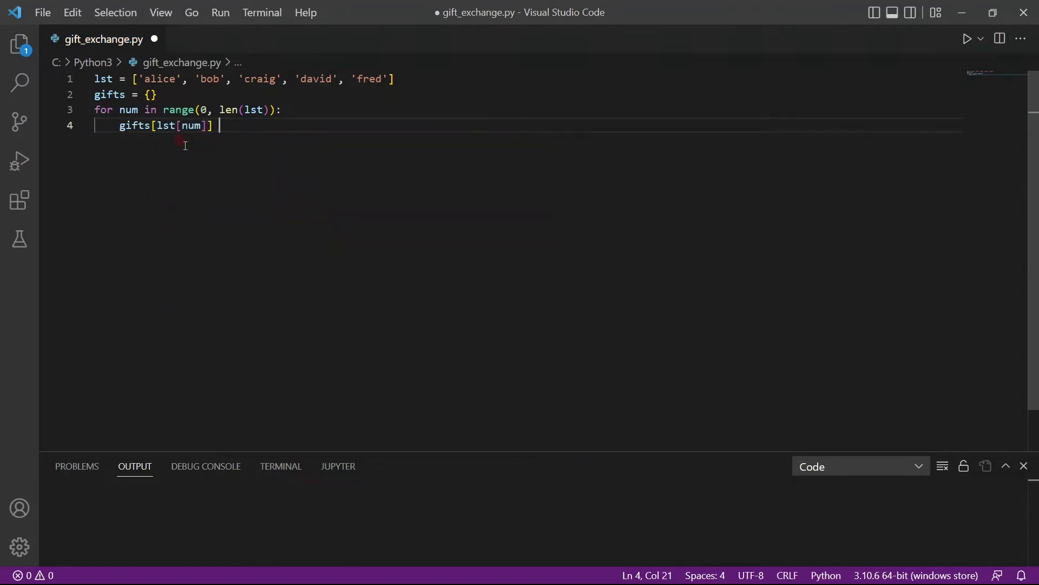
{"action": "mouse_move", "coordinate": [129, 109]}
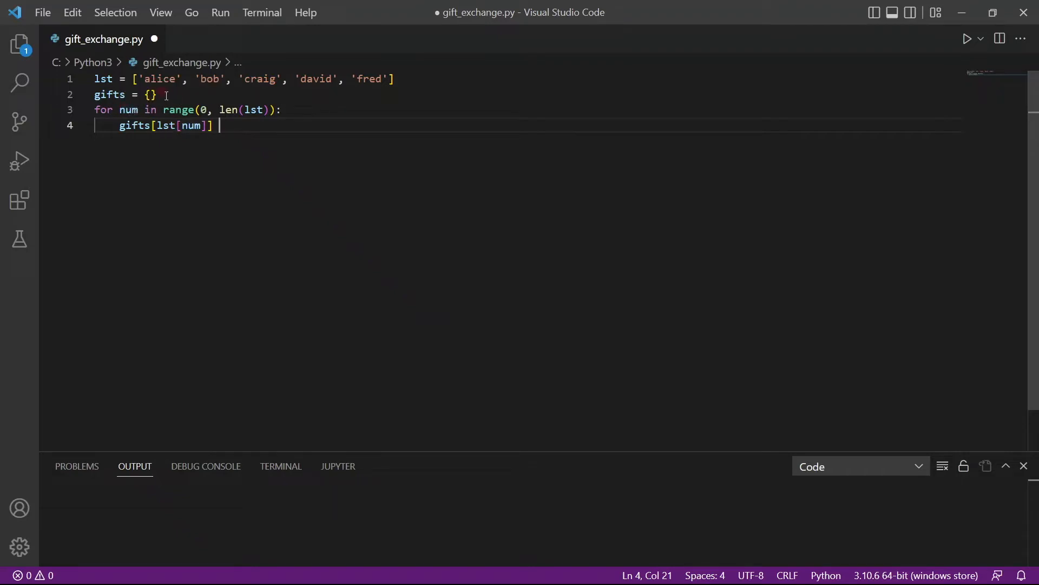
{"action": "type", "text": "="}
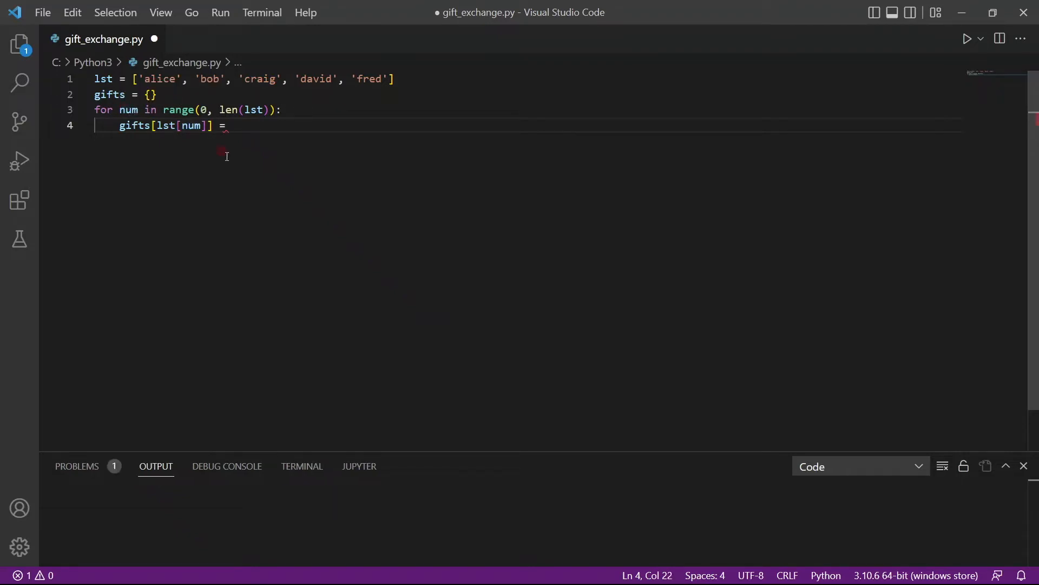
{"action": "type", "text": "ls"}
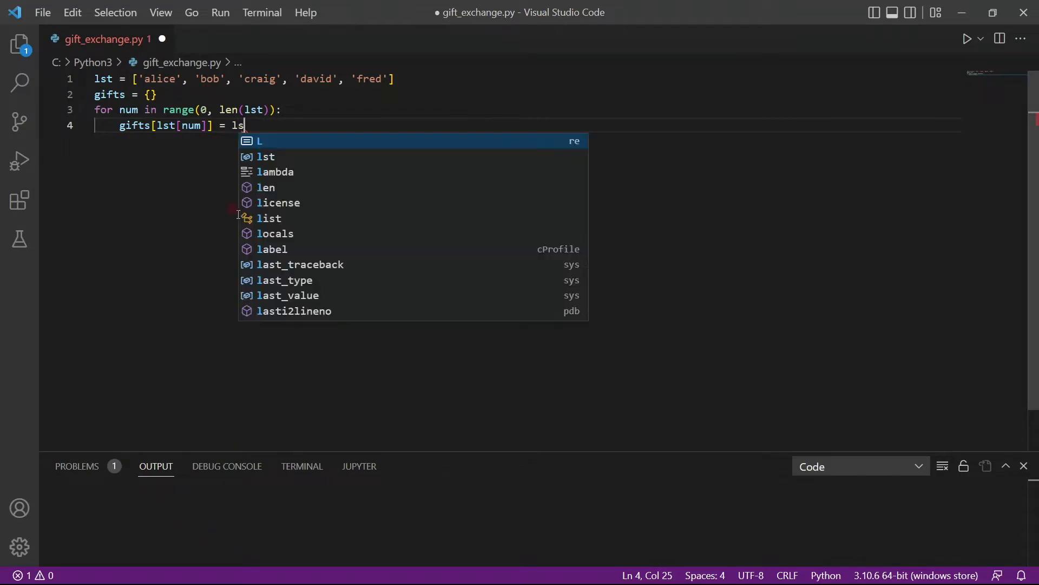
{"action": "type", "text": "t[num"}
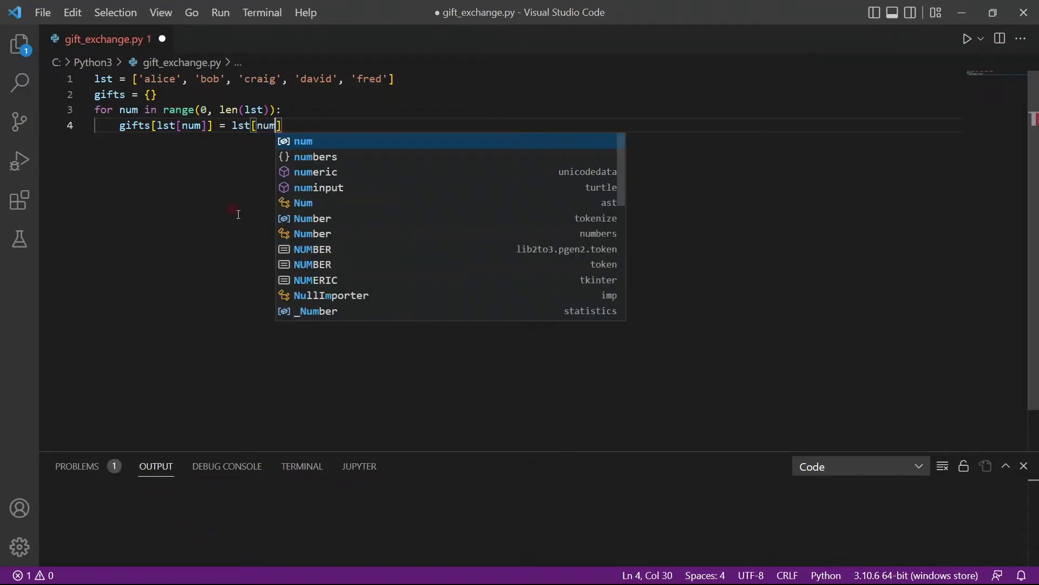
{"action": "type", "text": "+1"}
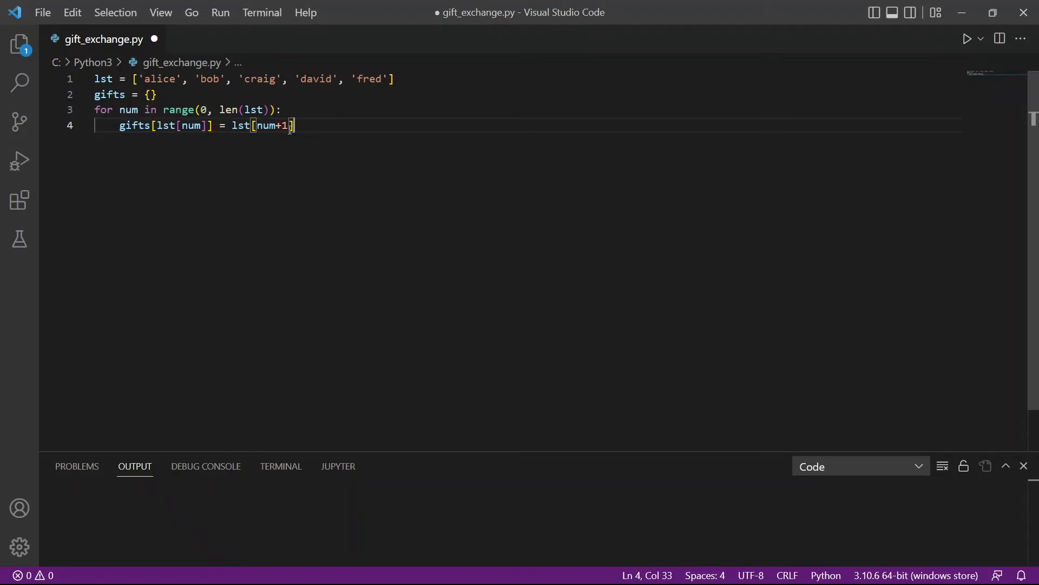
{"action": "mouse_move", "coordinate": [286, 189]}
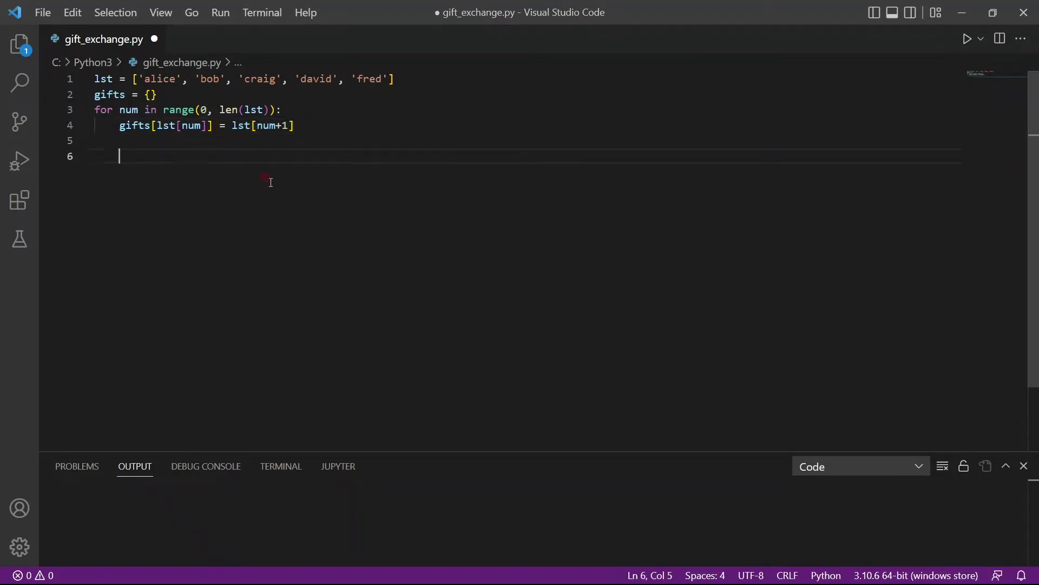
Step: Append print(gifts) to the end of the script
{"action": "type", "text": "print("}
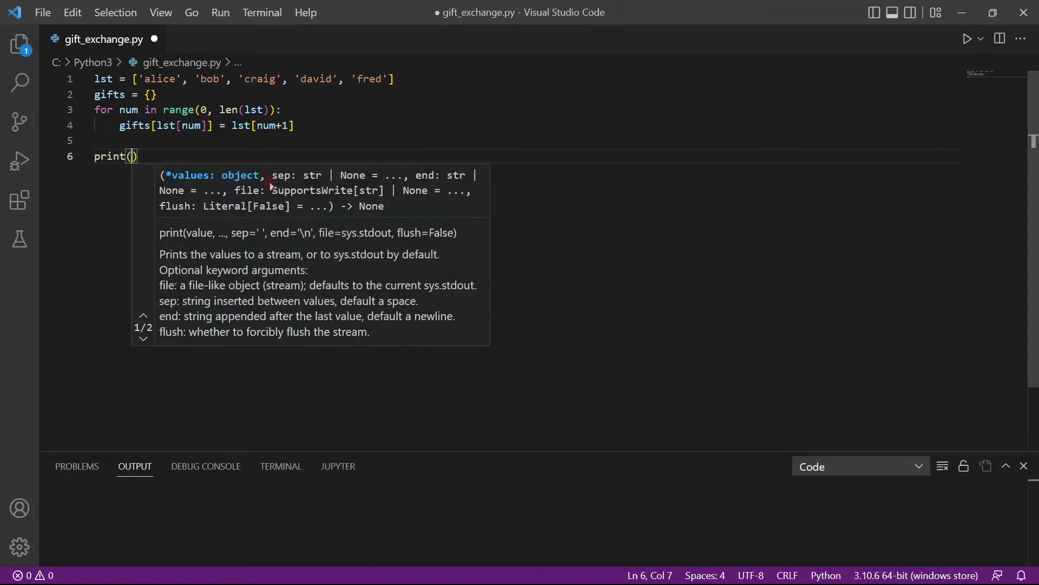
{"action": "type", "text": "gif"}
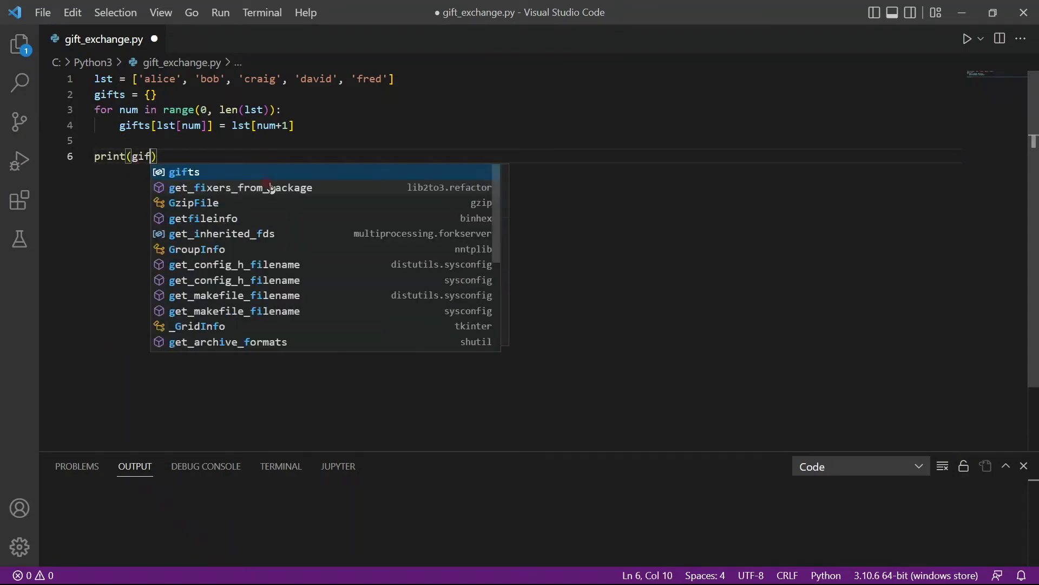
{"action": "type", "text": "ts"}
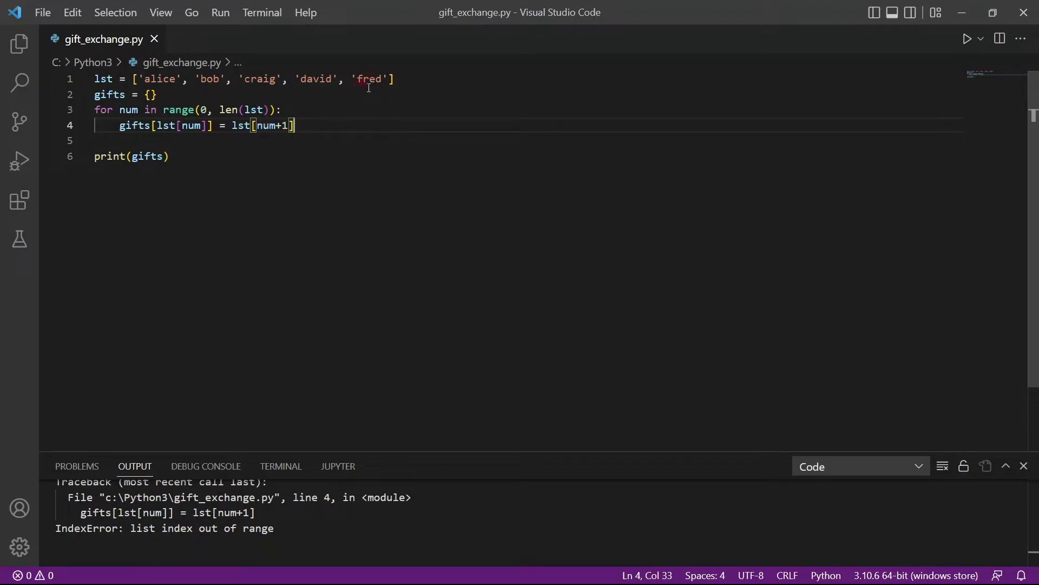
{"action": "mouse_move", "coordinate": [160, 94]}
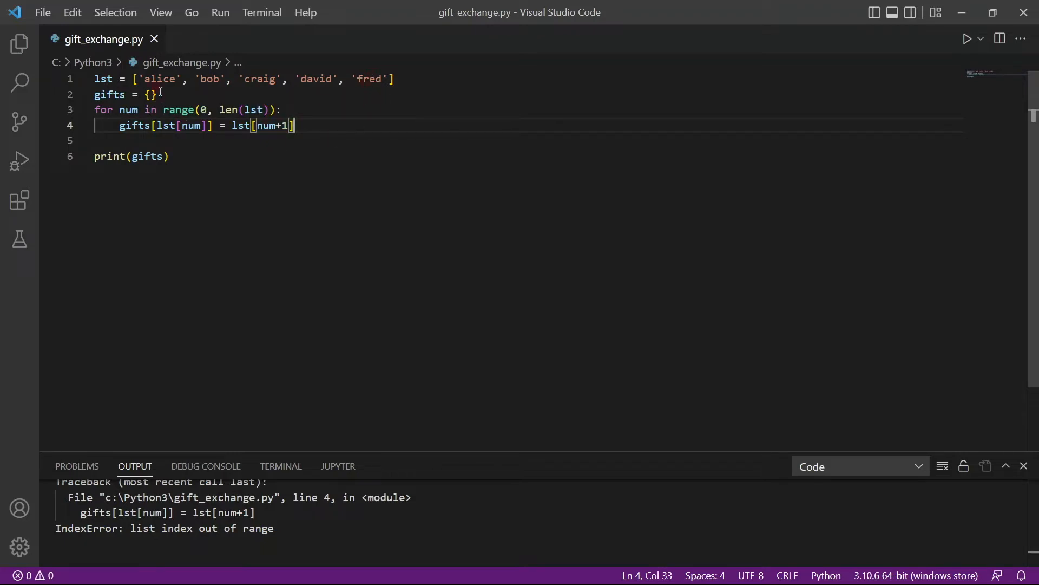
Step: Put the assignment in try, with except IndexError setting gifts[lst[num]] = lst[0]
{"action": "key", "text": "Enter"}
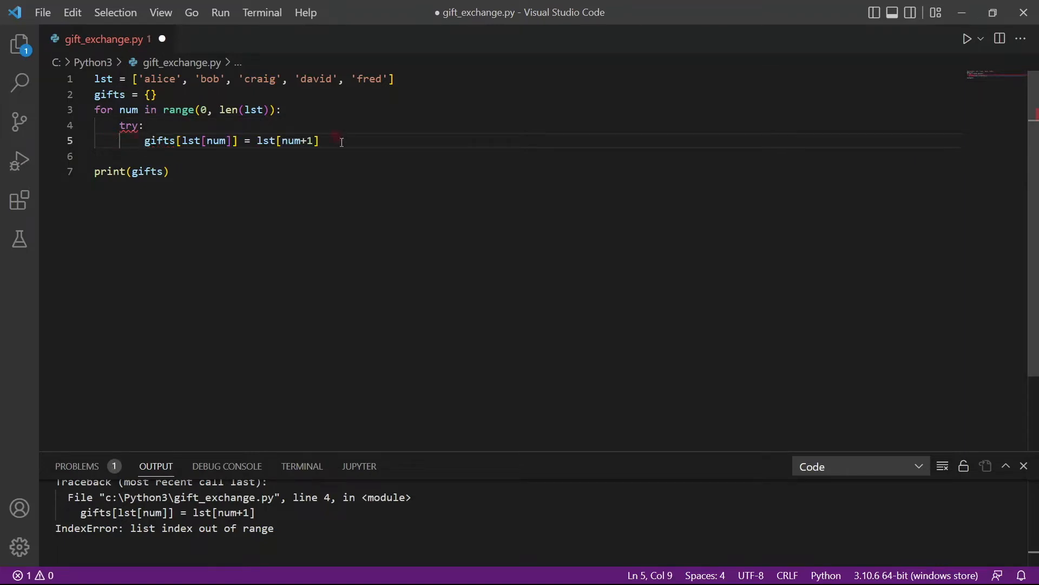
{"action": "type", "text": "except"}
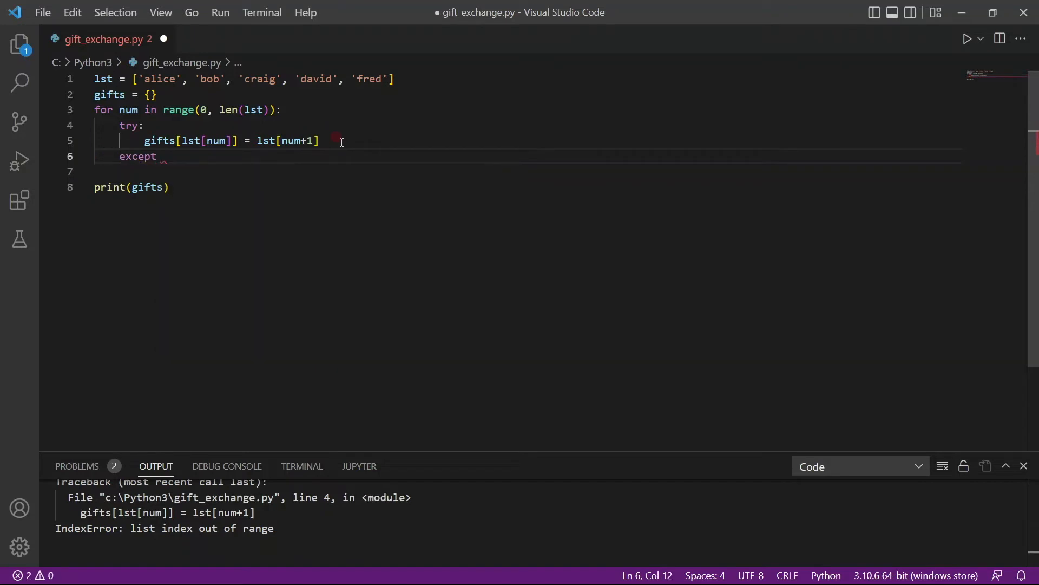
{"action": "type", "text": "IndexError:"}
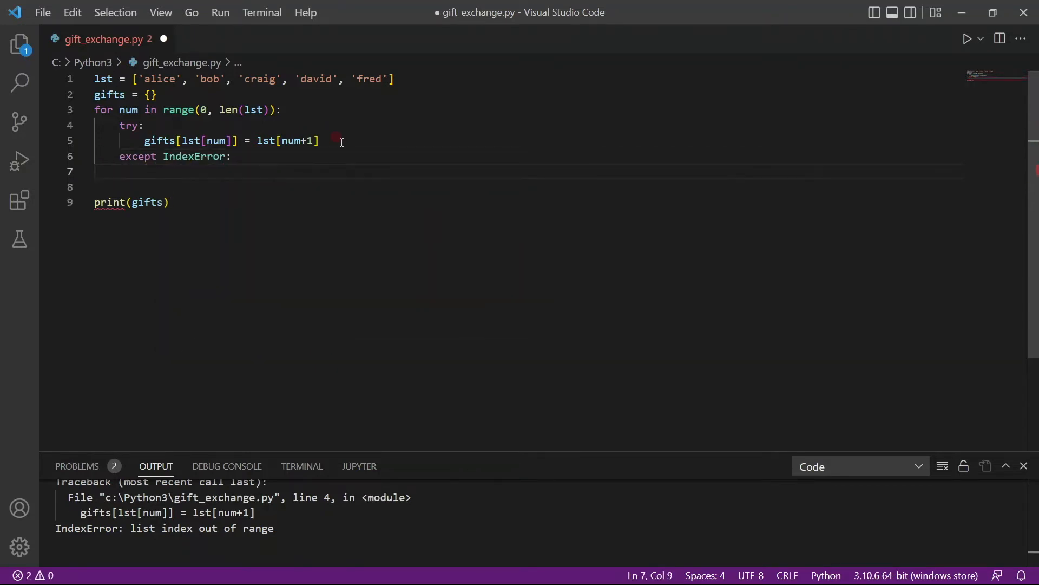
{"action": "type", "text": "gifts[lst["}
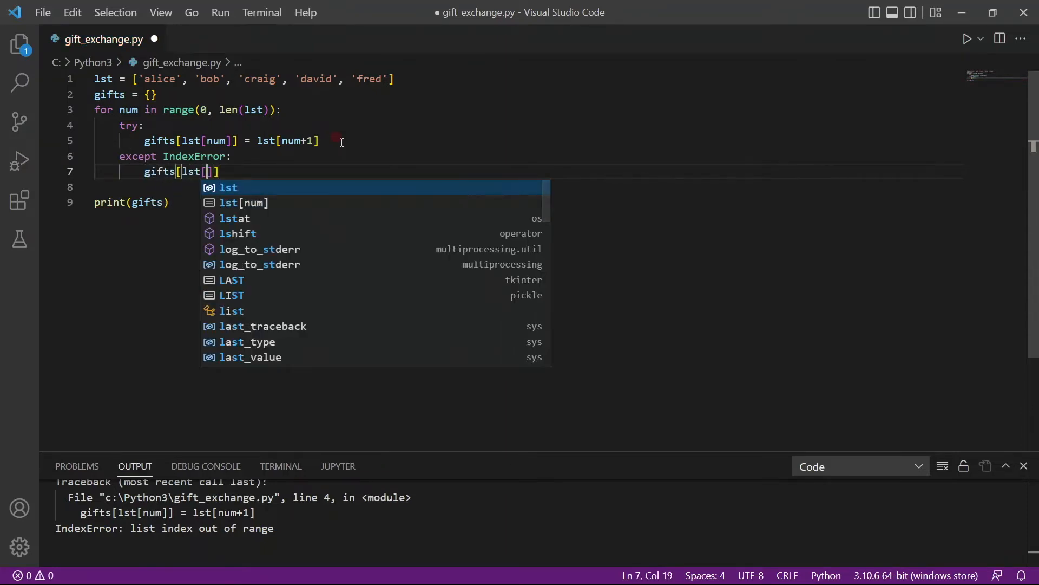
{"action": "type", "text": "num"}
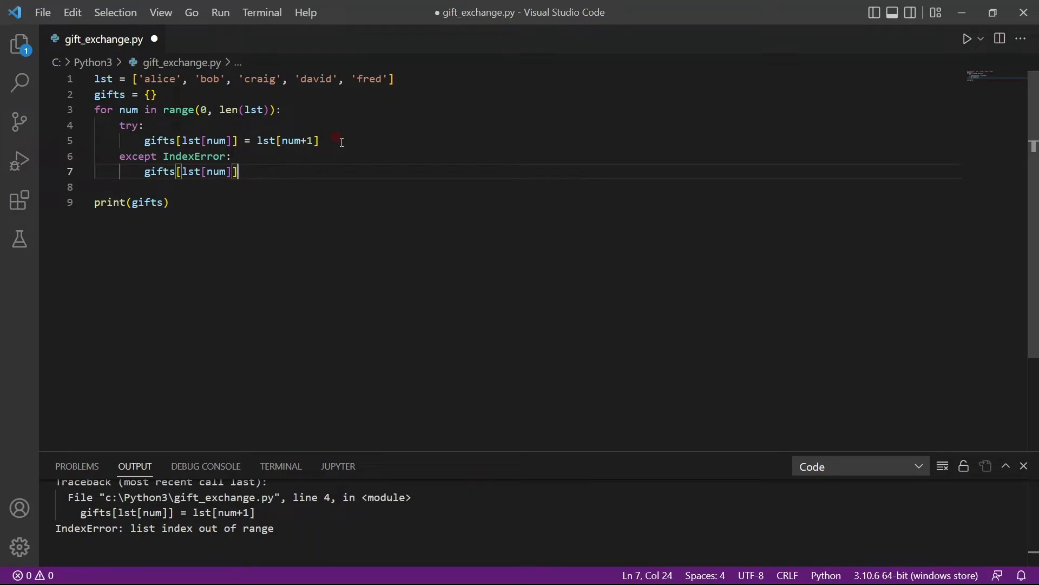
{"action": "type", "text": "= lst"}
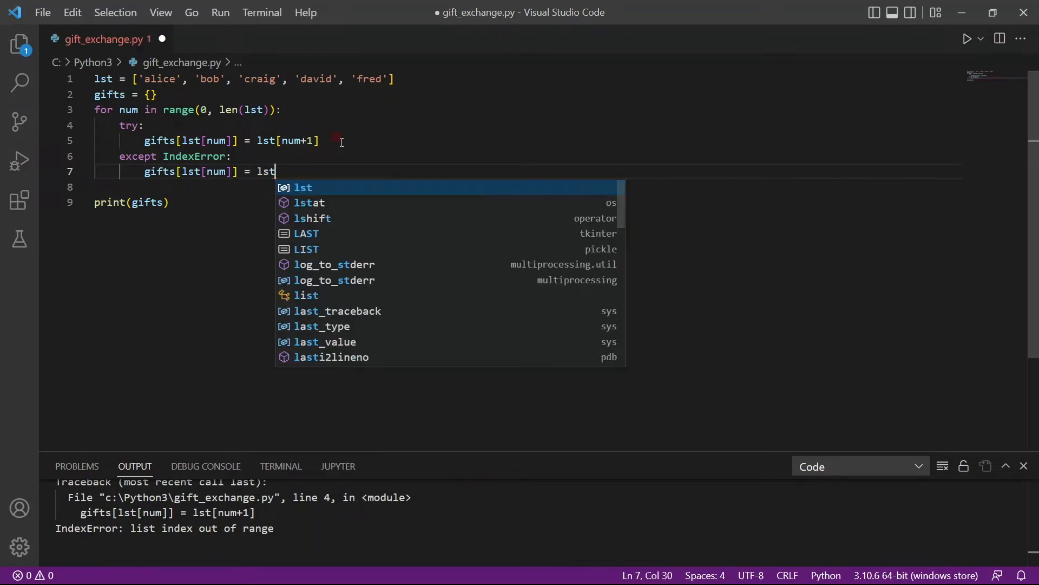
{"action": "type", "text": "[0]"}
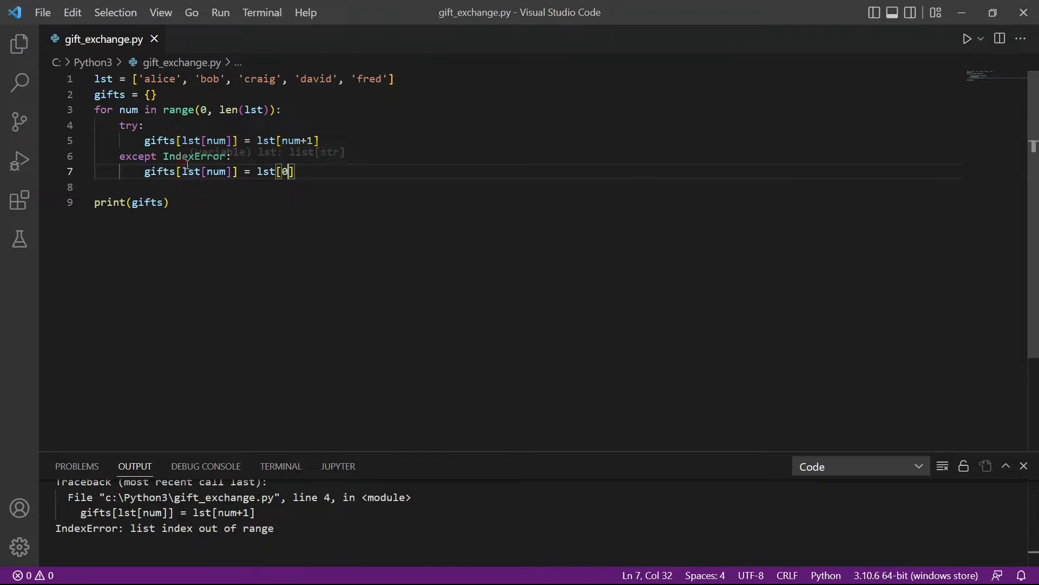
{"action": "mouse_move", "coordinate": [181, 188]}
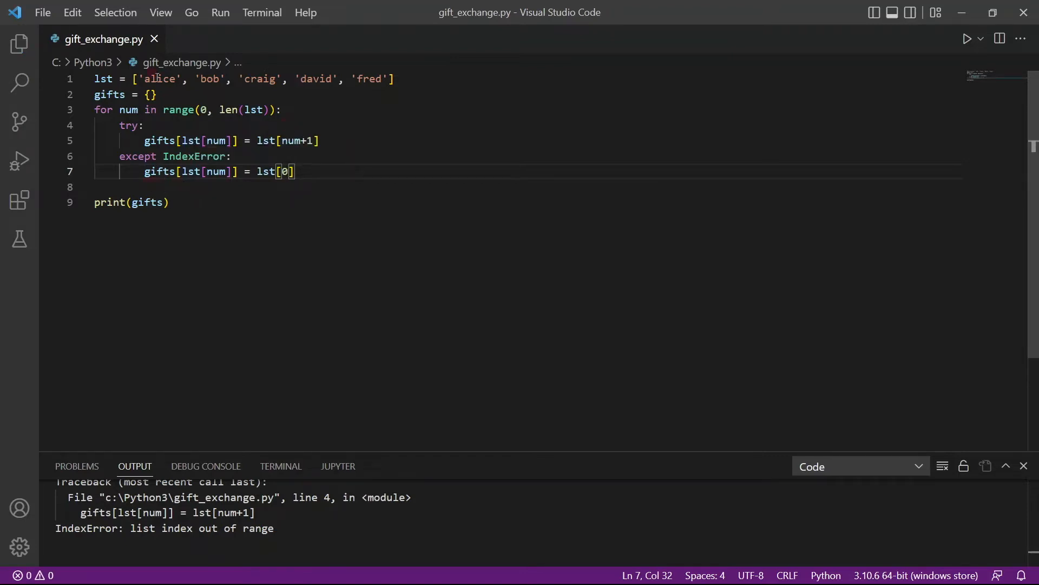
Step: Run the script to see circular pairings ending 'fred': 'alice', and begin an import line
{"action": "left_click", "coordinate": [966, 38]}
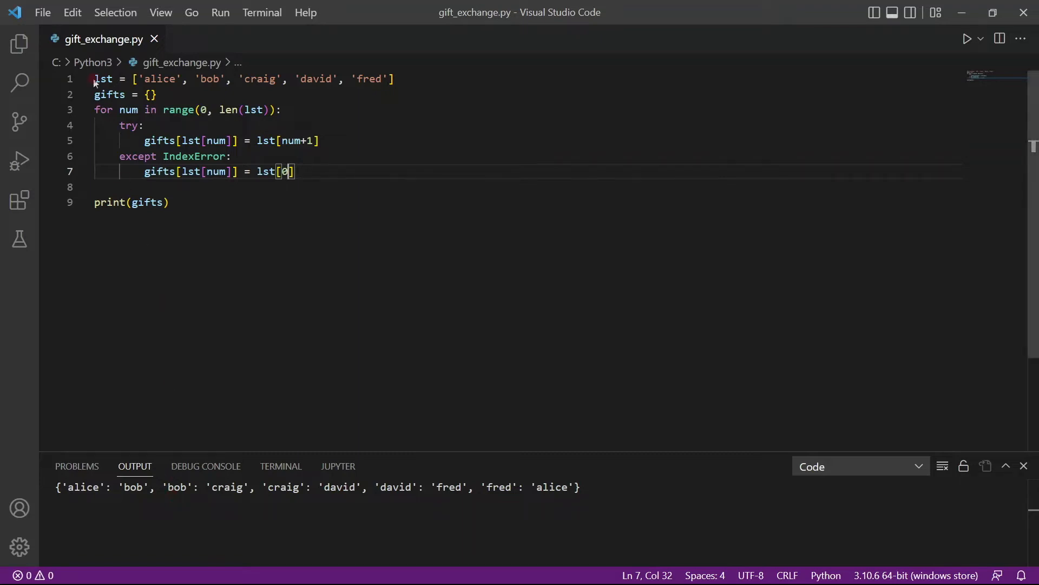
{"action": "mouse_move", "coordinate": [103, 79]}
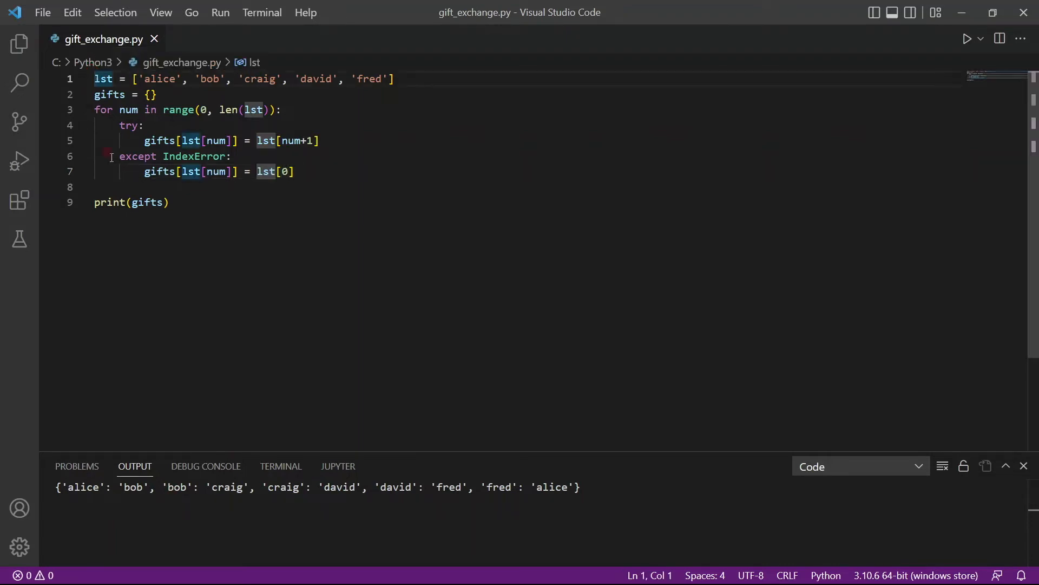
{"action": "type", "text": "imp"}
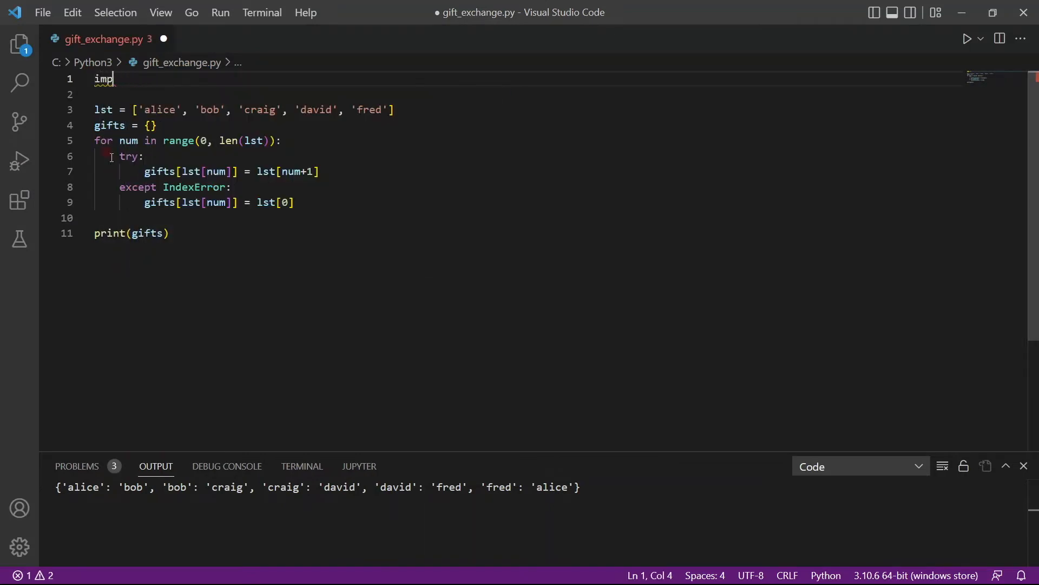
Step: Import random, add random.shuffle(lst) after the gifts line, and save to rerun
{"action": "type", "text": "ort random"}
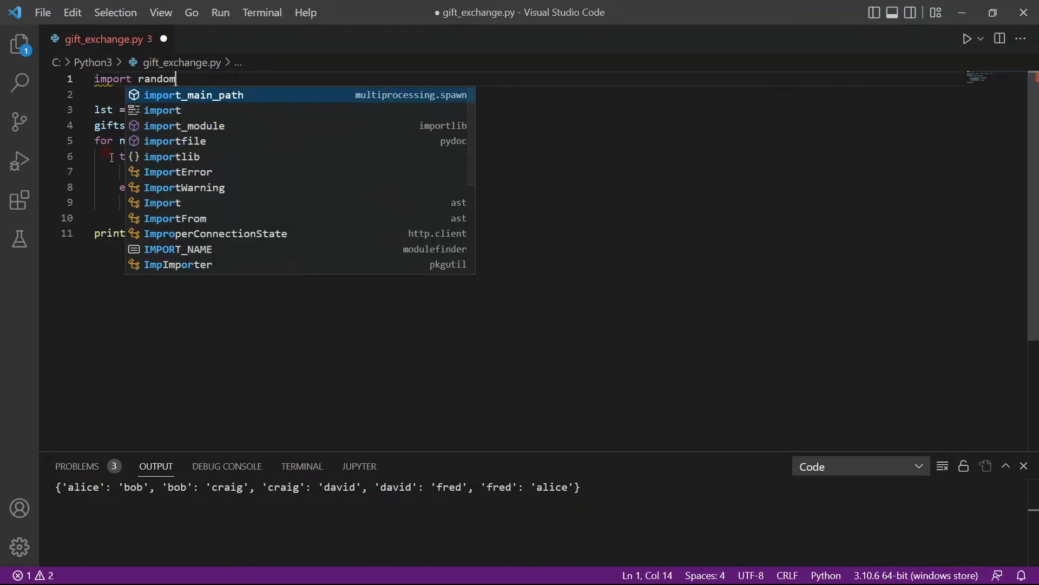
{"action": "left_click", "coordinate": [177, 124]}
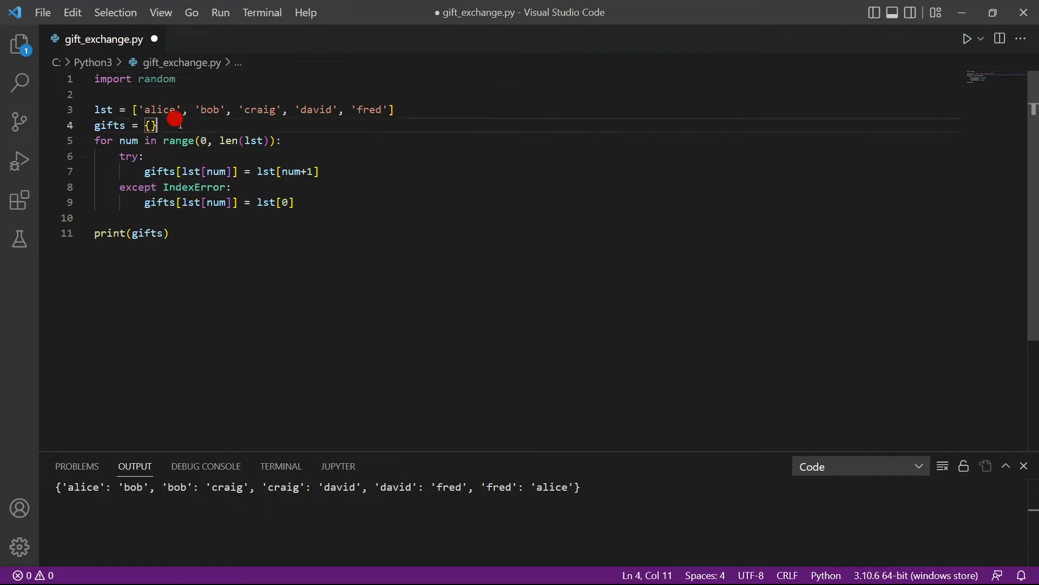
{"action": "type", "text": "random.sh"}
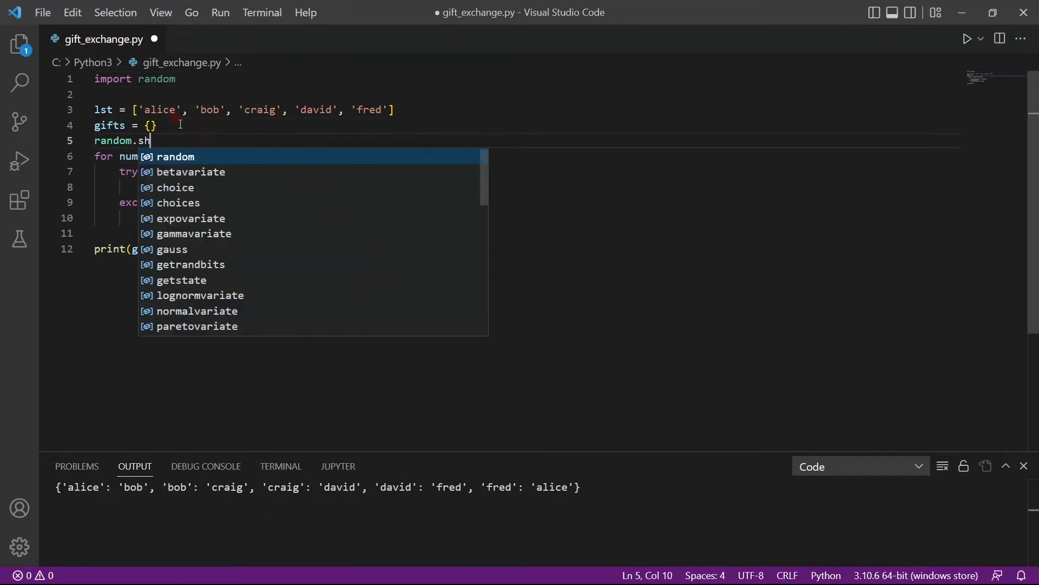
{"action": "type", "text": "uffle(lst"}
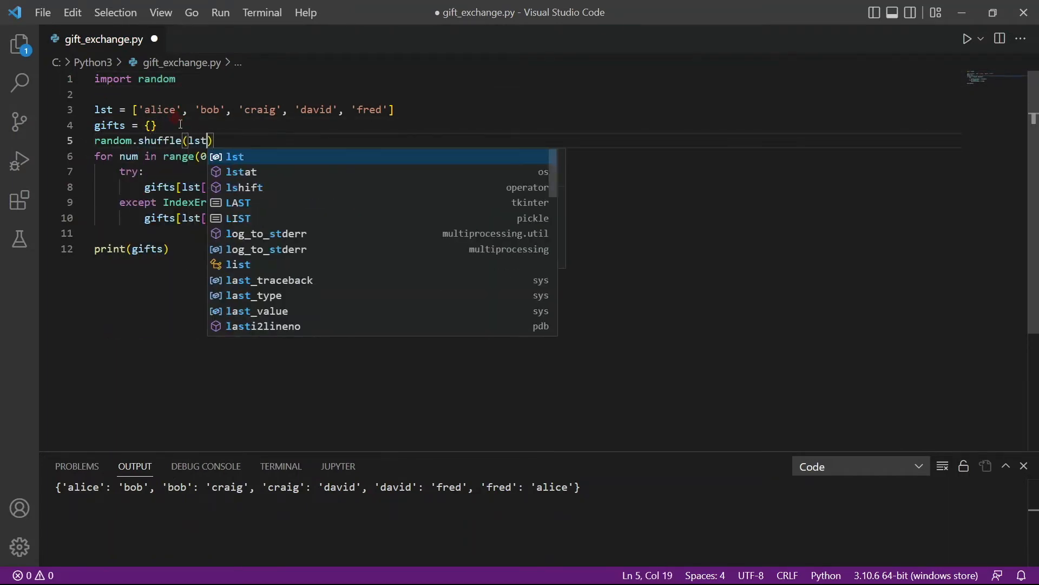
{"action": "key", "text": "ctrl+s"}
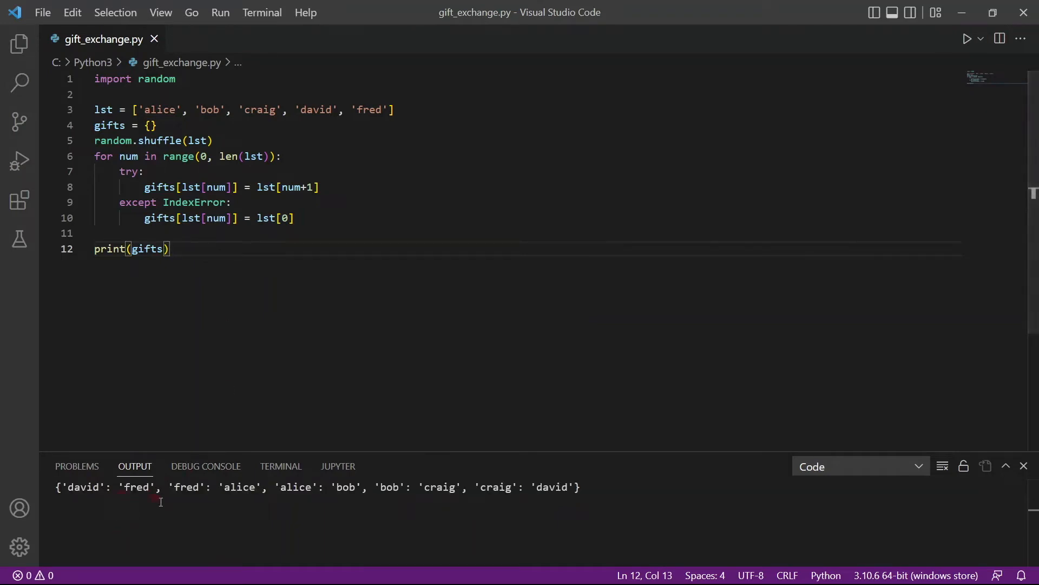
{"action": "mouse_move", "coordinate": [289, 512]}
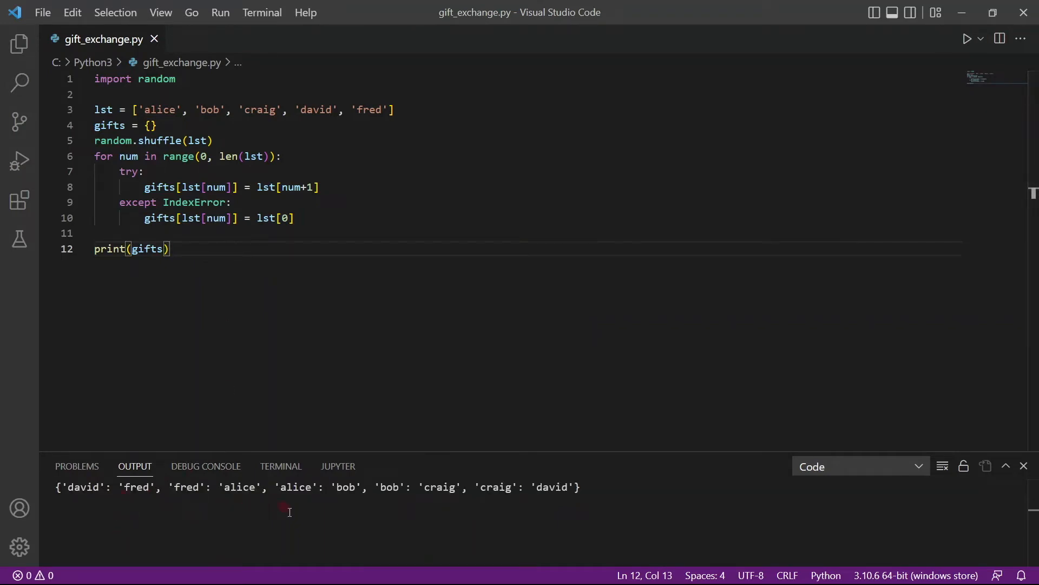
Step: Rerun the script, getting a new pairing that starts 'bob': 'alice'
{"action": "left_click", "coordinate": [966, 38]}
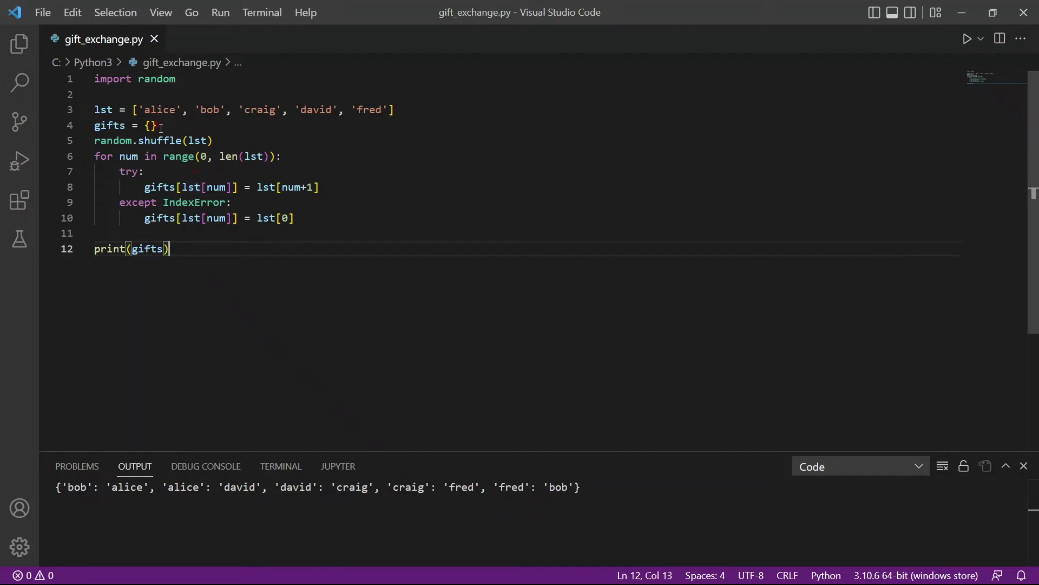
{"action": "mouse_move", "coordinate": [277, 126]}
{"action": "type", "text": "repeat"}
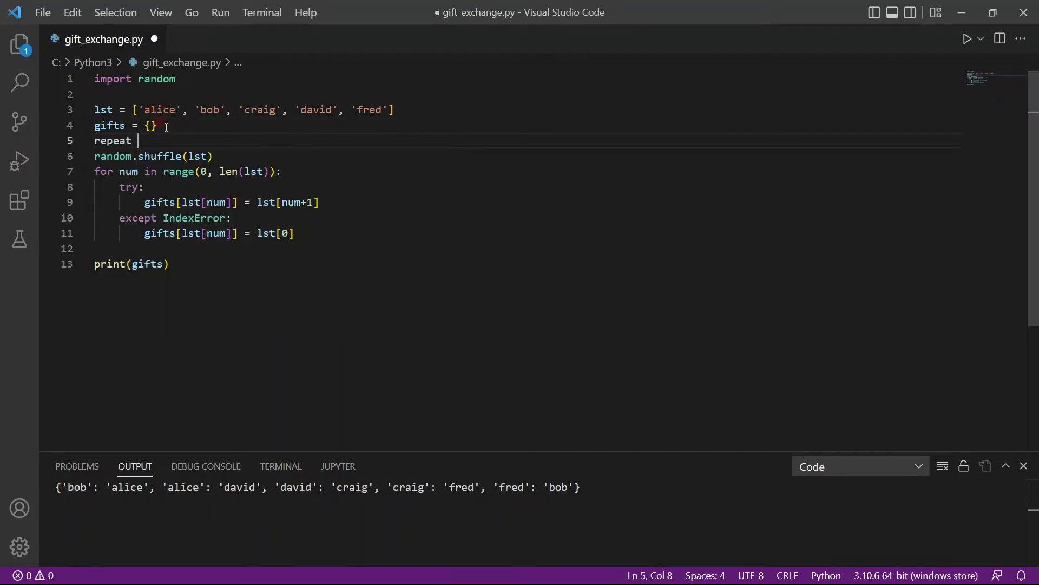
Step: Set repeat = True and wrap the shuffle-and-pair code in while repeat:
{"action": "type", "text": "="}
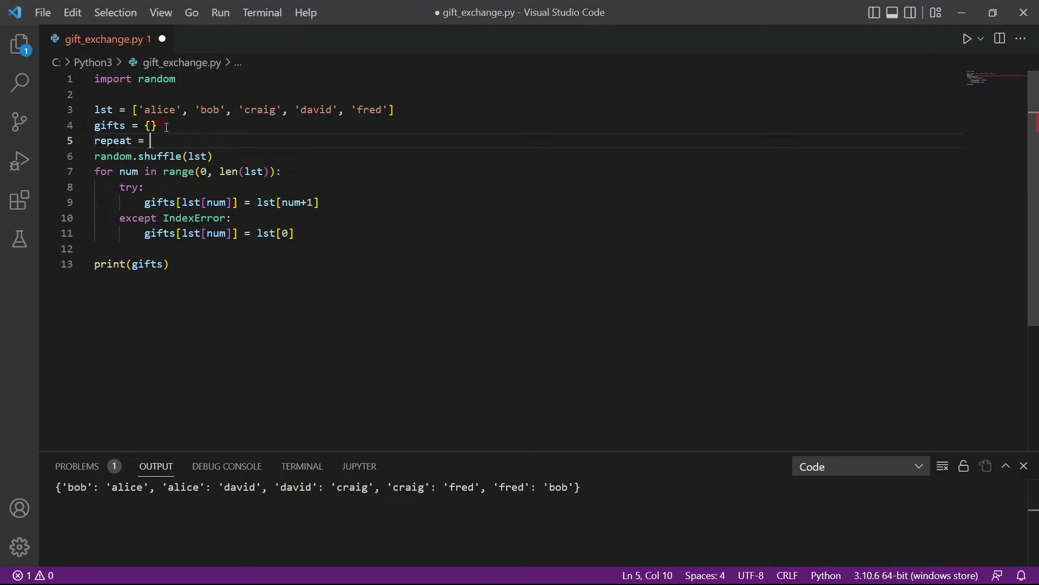
{"action": "type", "text": "True"}
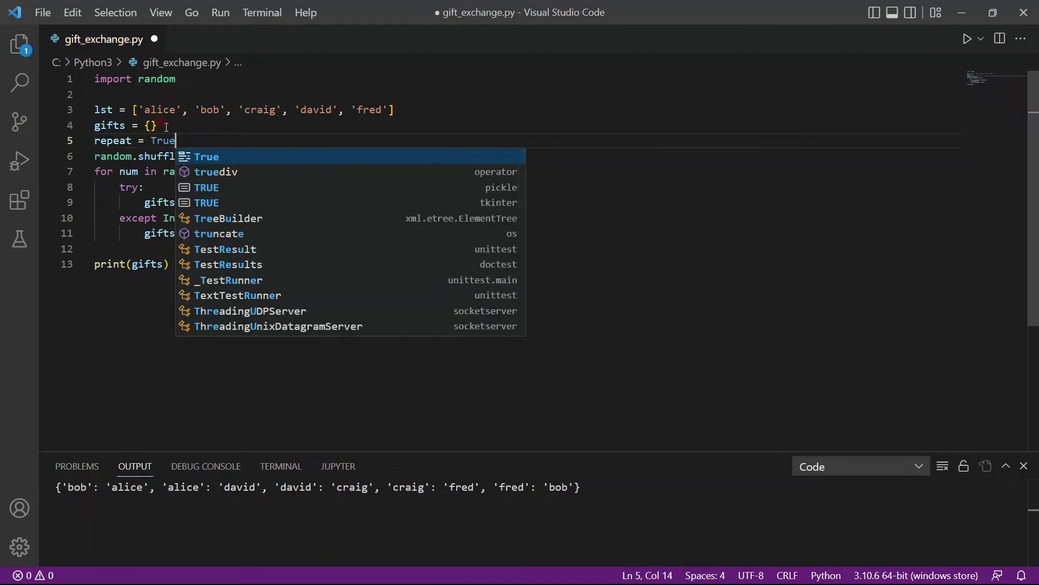
{"action": "type", "text": "while"}
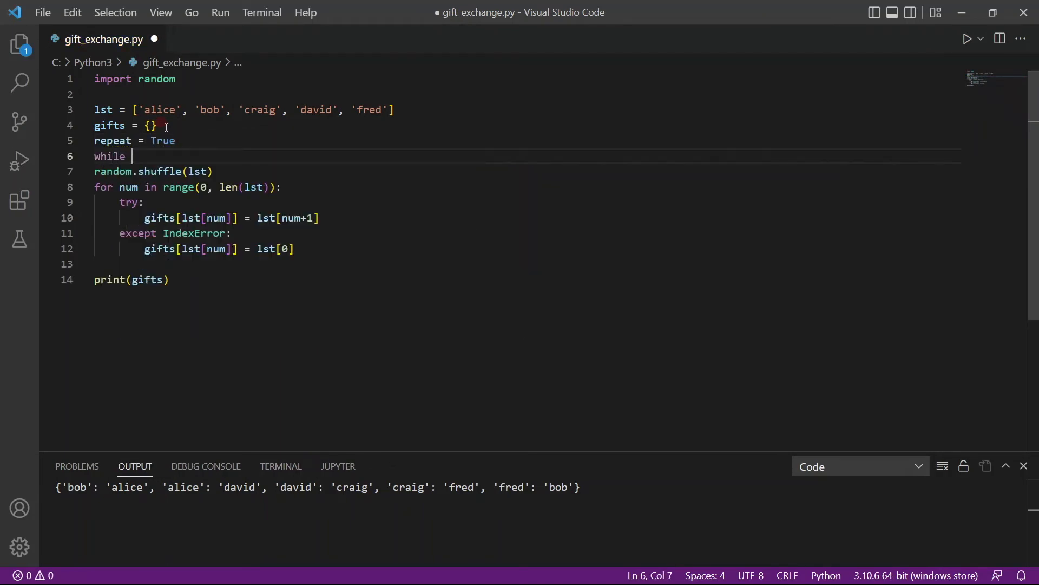
{"action": "type", "text": "repeat:"}
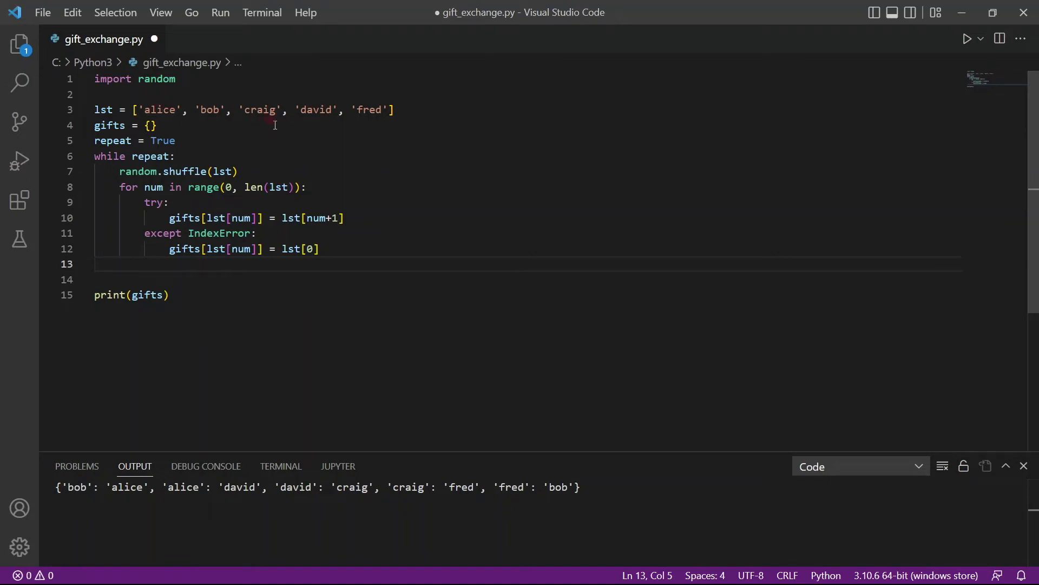
{"action": "type", "text": "for key value in"}
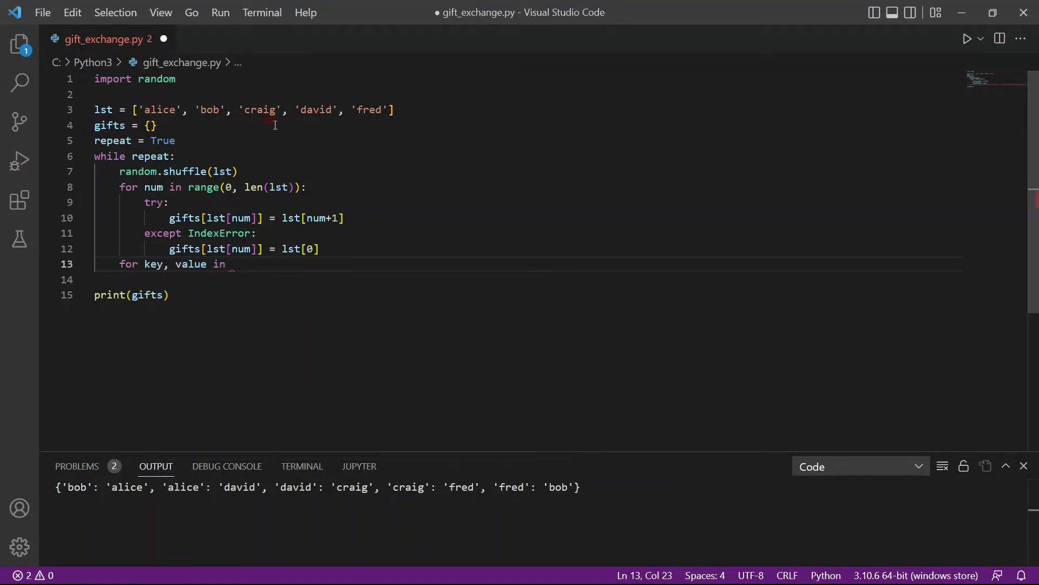
Step: Loop over gifts.items() checking gifts['alice'] == 'craig' or gifts['craig'] == 'alice'
{"action": "type", "text": "gifts.items():"}
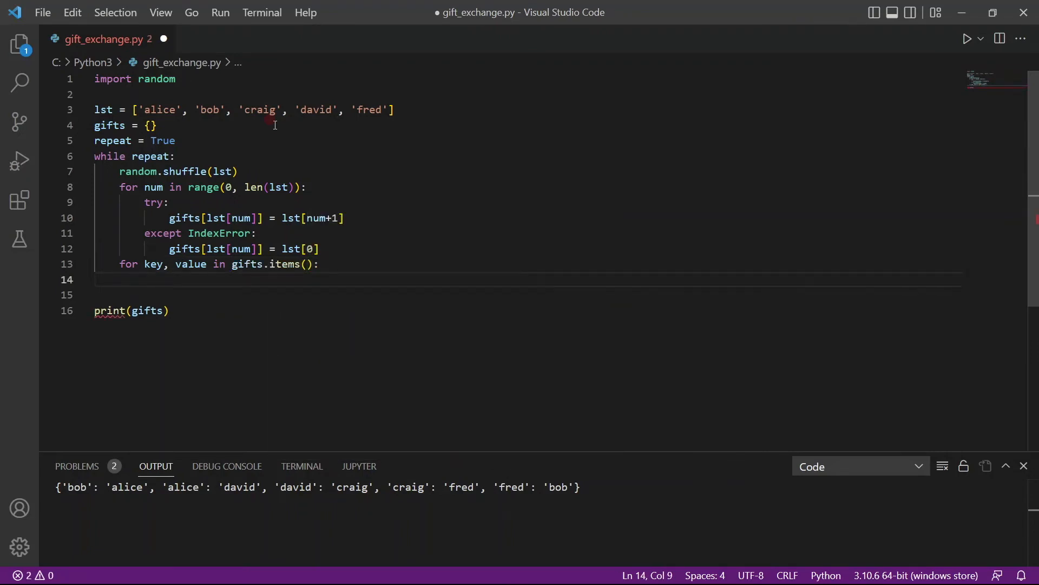
{"action": "type", "text": "gifts['alice"}
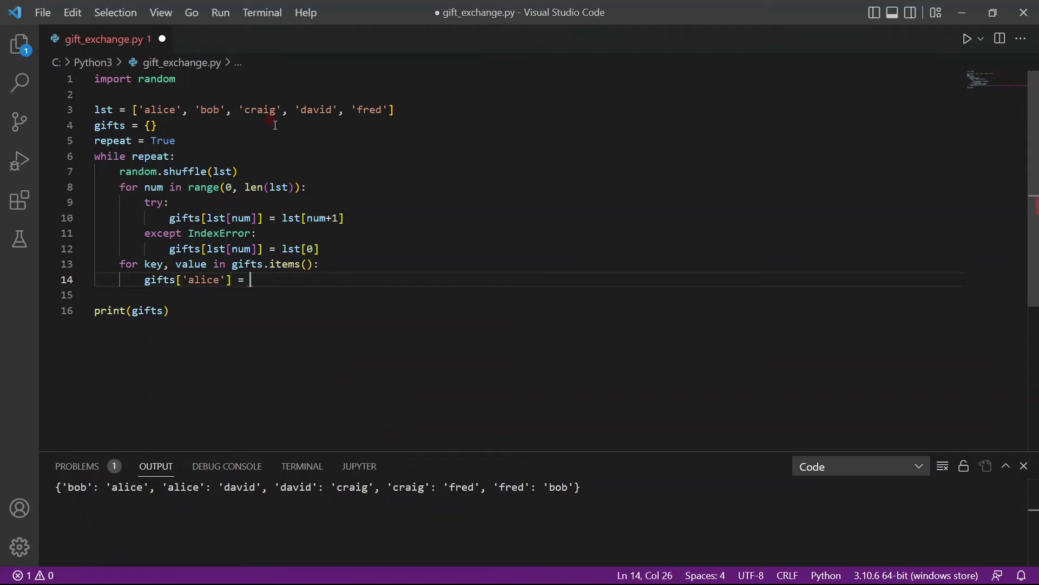
{"action": "type", "text": "= ''"}
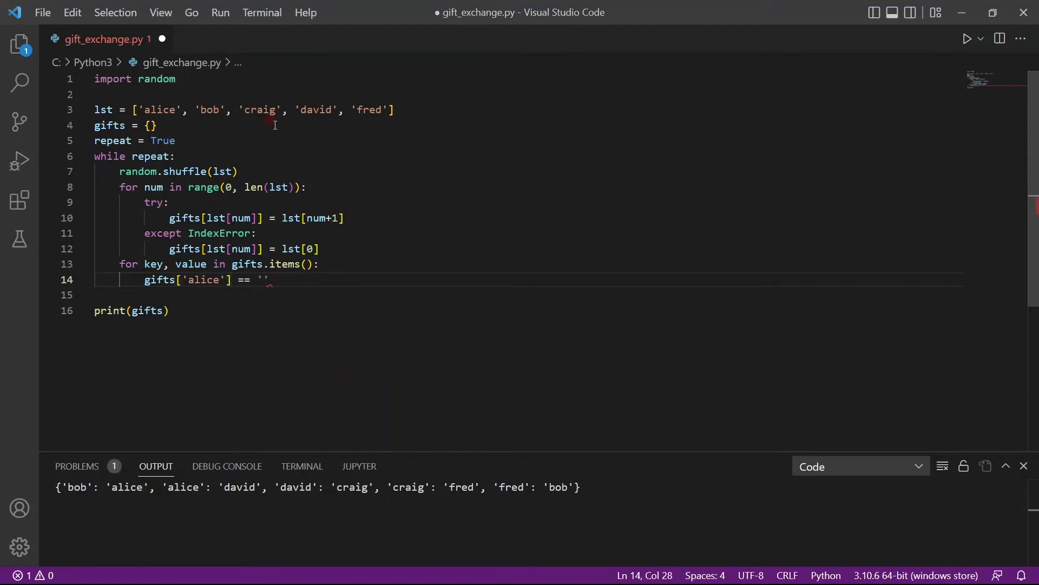
{"action": "type", "text": "craig"}
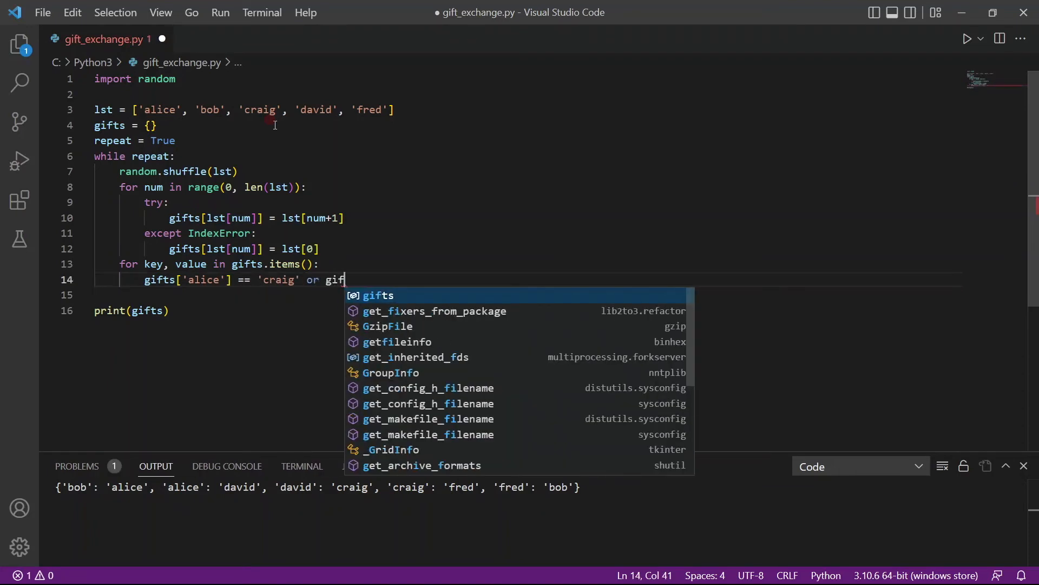
{"action": "type", "text": "ts['cra'"}
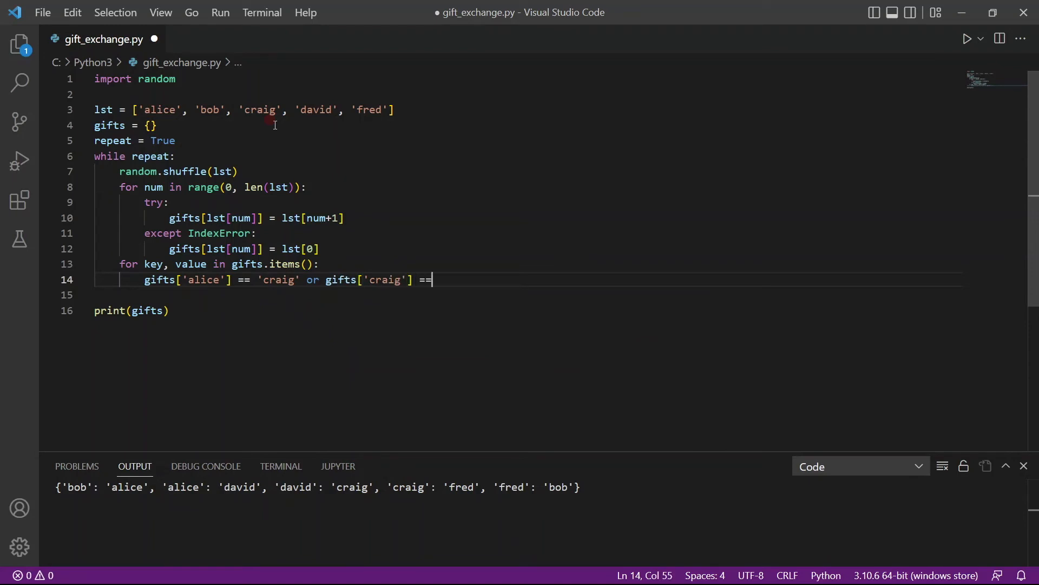
{"action": "type", "text": "'alic"}
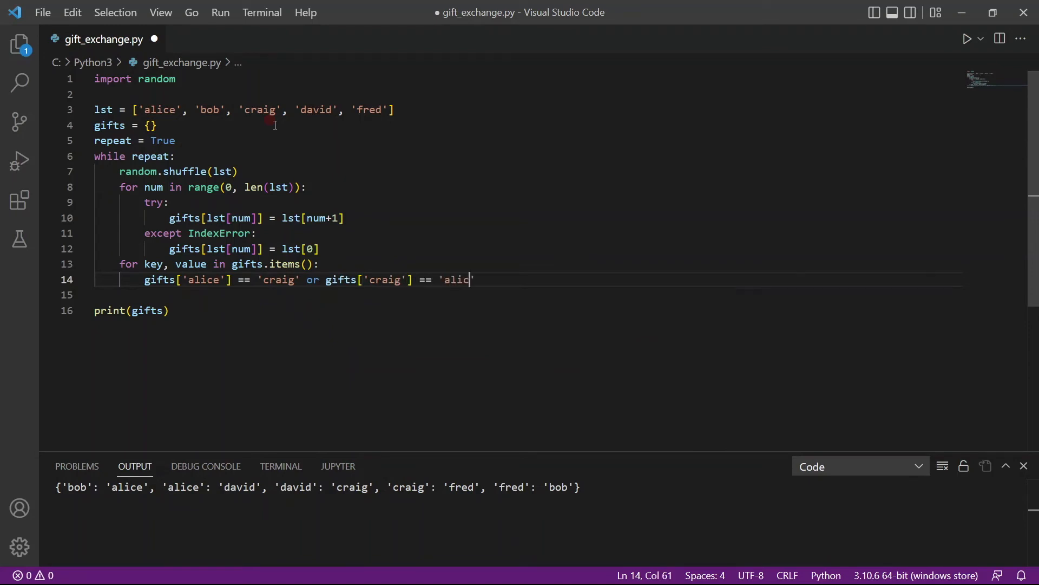
{"action": "type", "text": "e"}
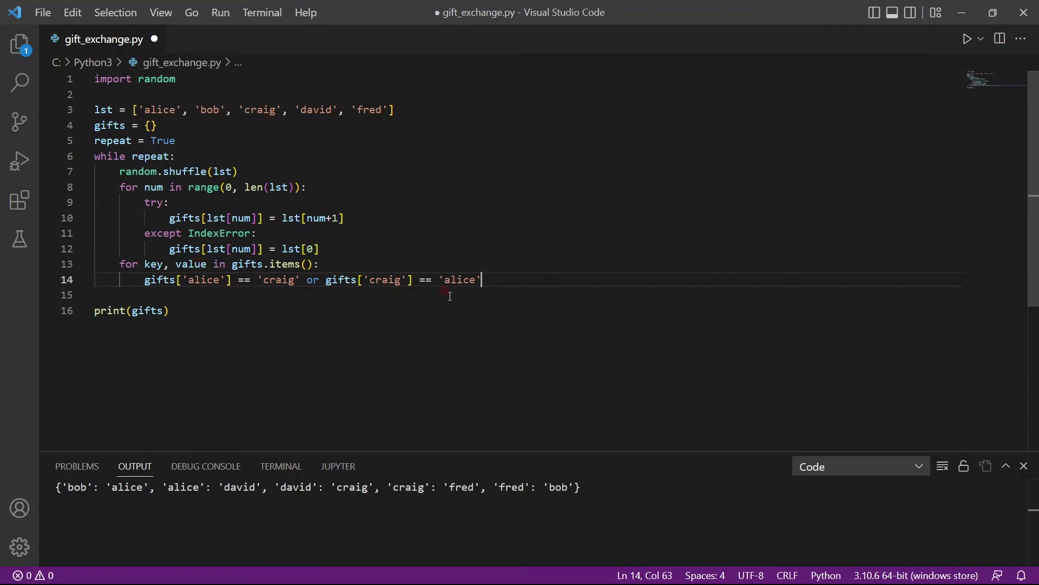
{"action": "type", "text": ":"}
{"action": "key", "text": "Enter"}
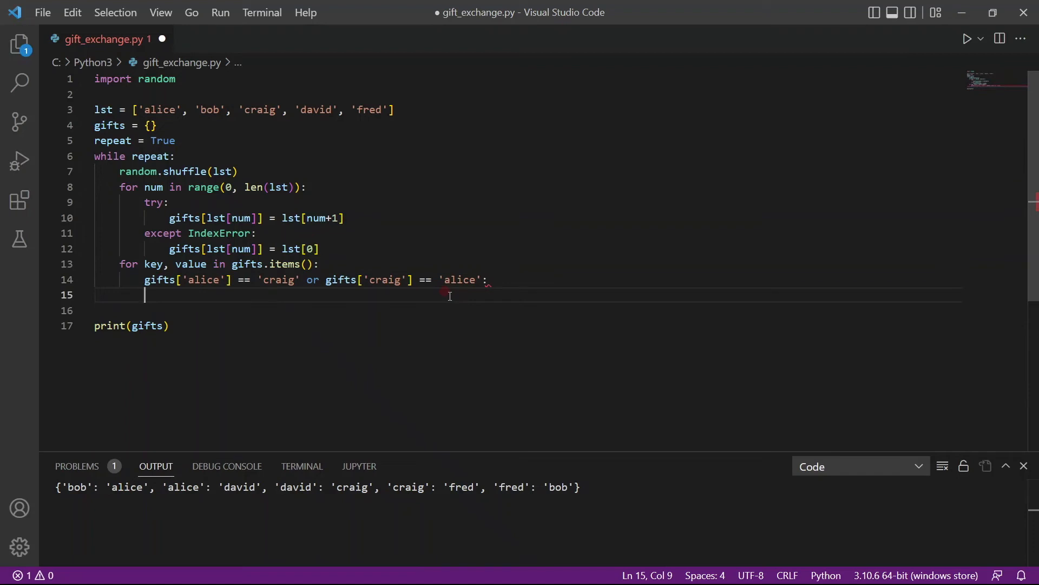
{"action": "key", "text": "Tab"}
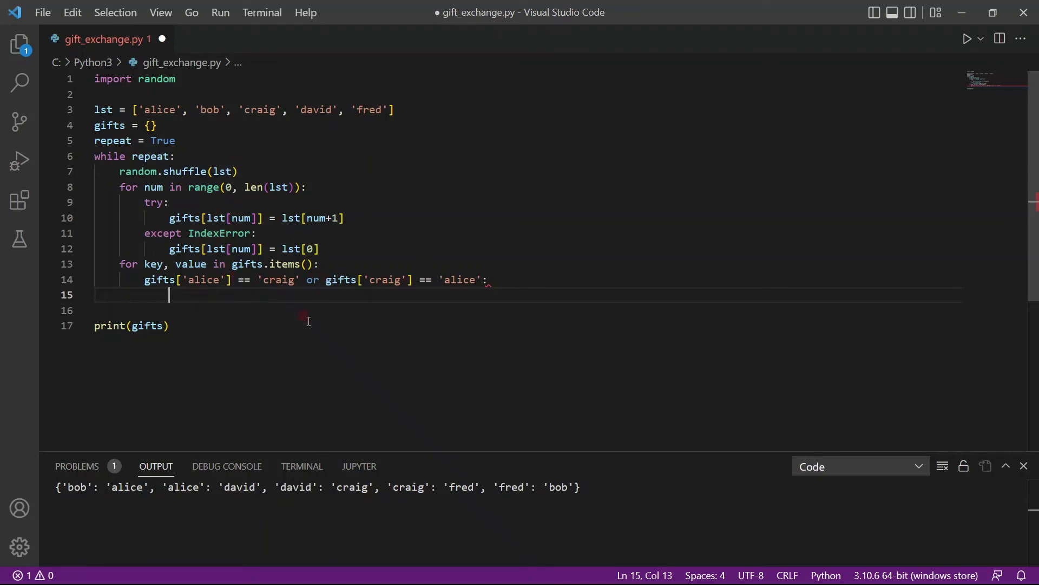
Step: Make the check set repeat = True, else repeat = False, then save and run
{"action": "type", "text": "repeat ="}
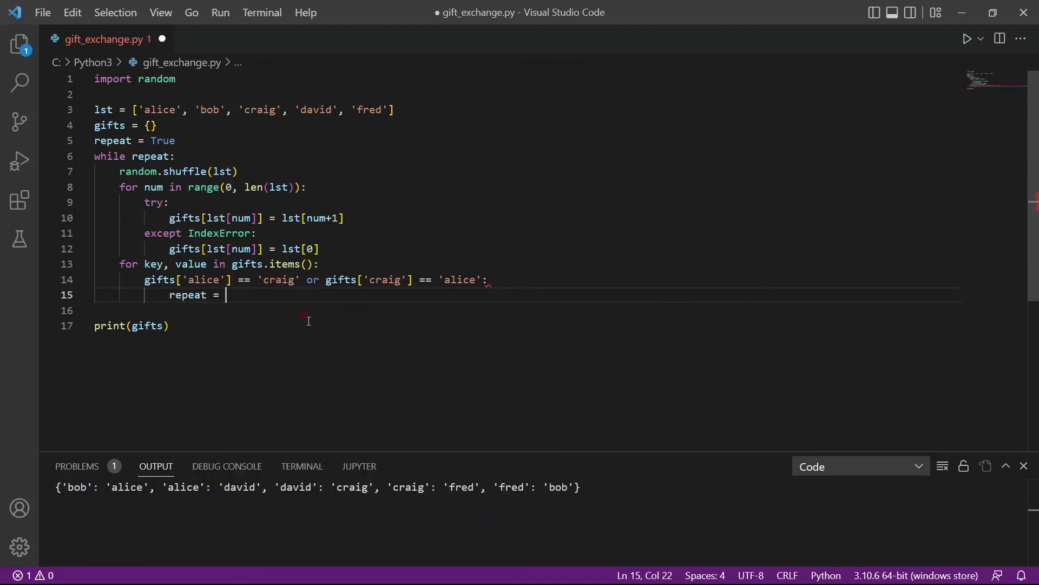
{"action": "type", "text": "True"}
{"action": "type", "text": "rep"}
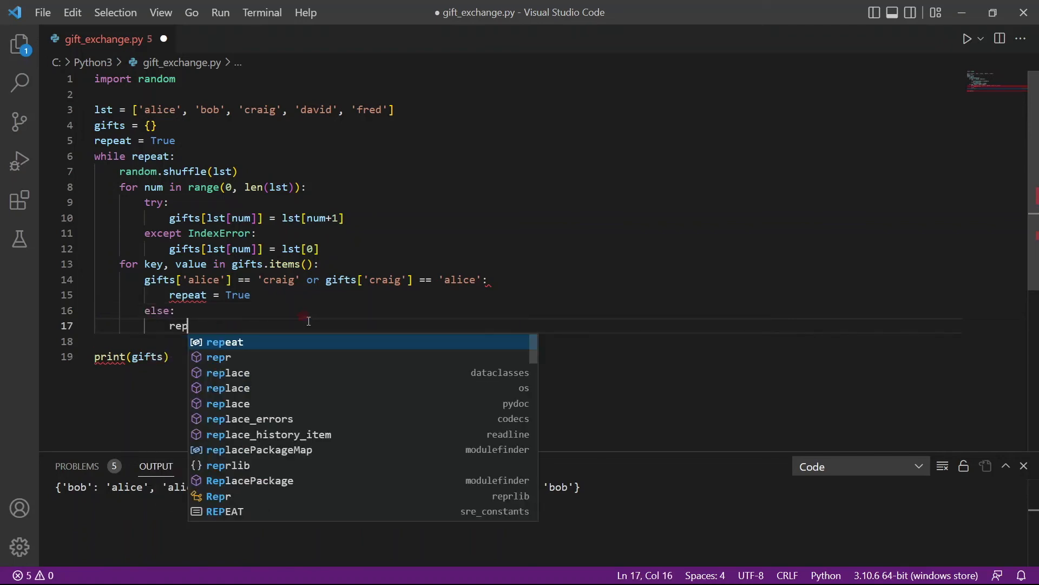
{"action": "type", "text": "eat = False"}
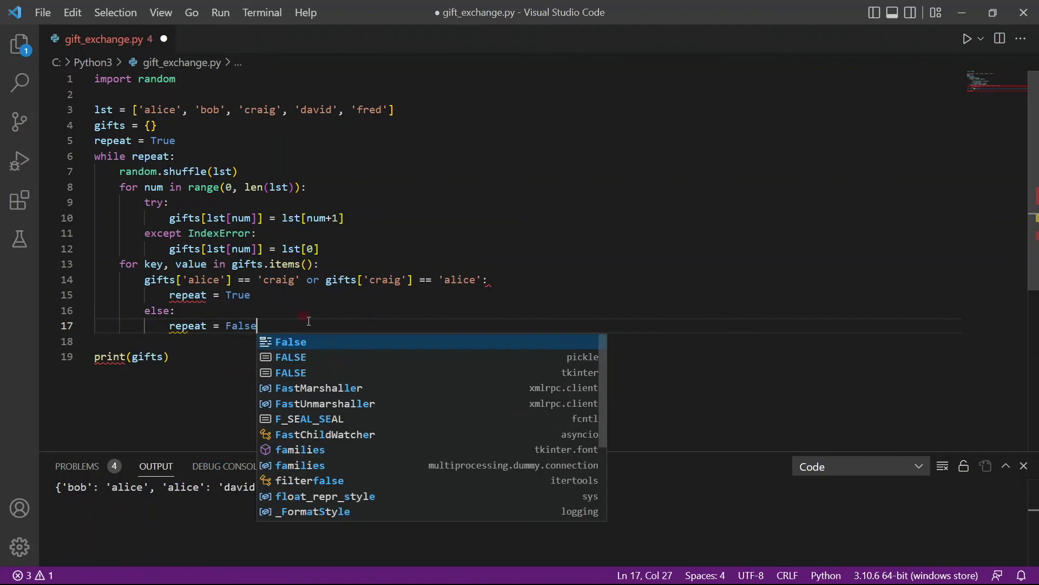
{"action": "key", "text": "Escape"}
{"action": "type", "text": "if "}
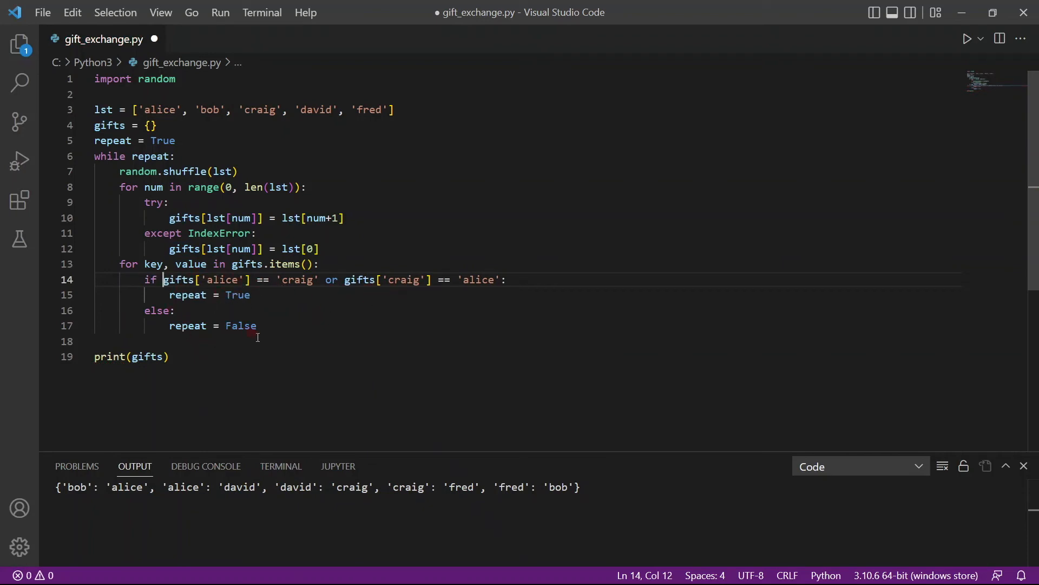
{"action": "key", "text": "ctrl+s"}
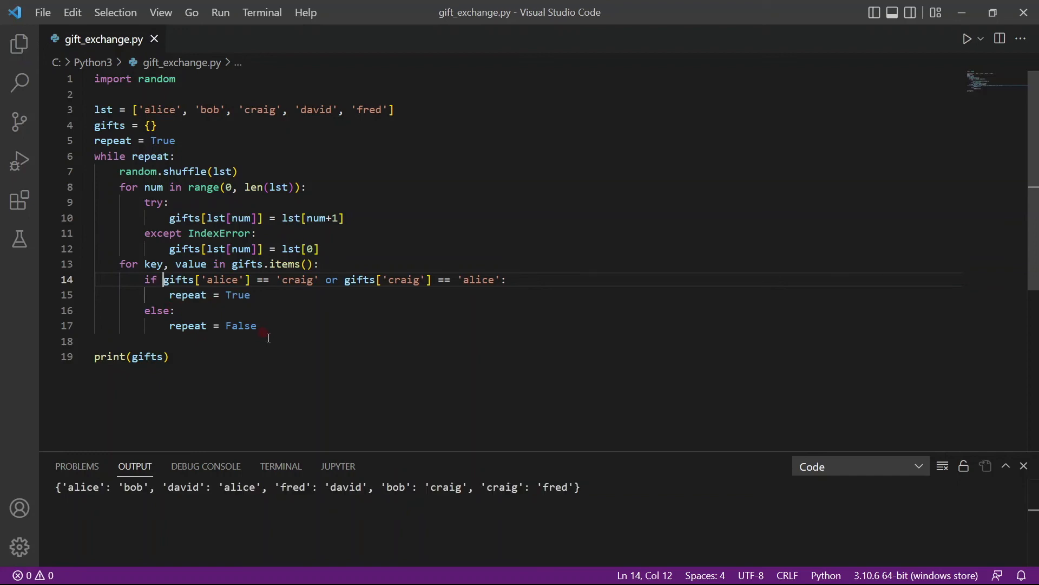
{"action": "mouse_move", "coordinate": [385, 509]}
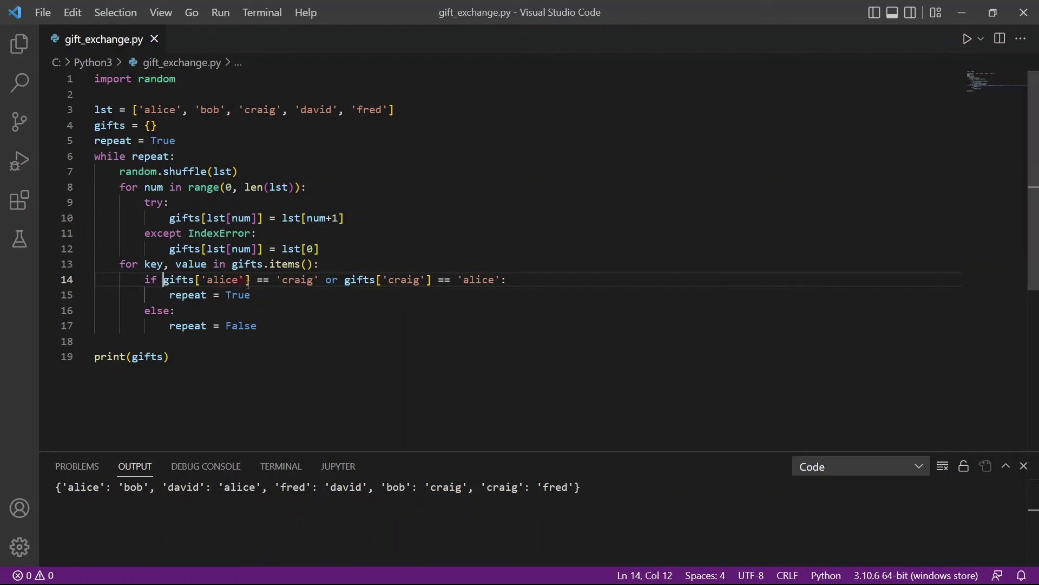
{"action": "mouse_move", "coordinate": [413, 291]}
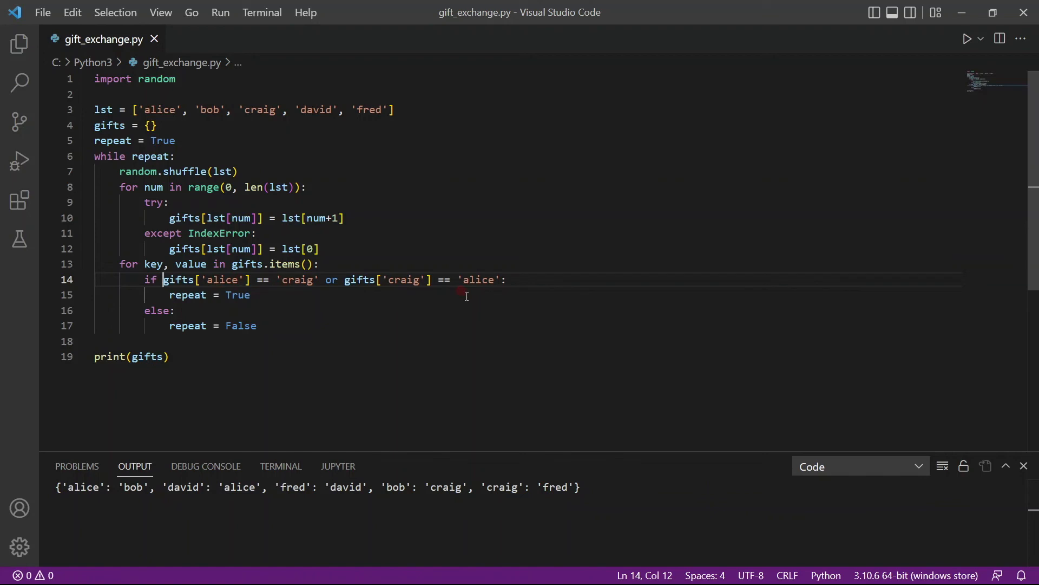
Step: Rerun gift_exchange.py and confirm the new pairing has alice giving to fred, craig to bob
{"action": "left_click", "coordinate": [966, 38]}
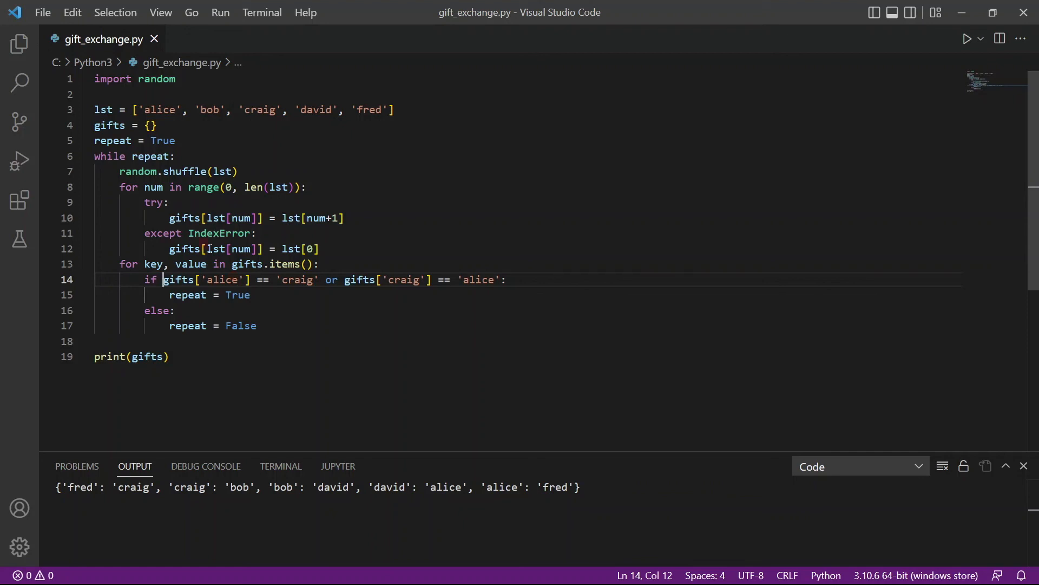
{"action": "mouse_move", "coordinate": [348, 236]}
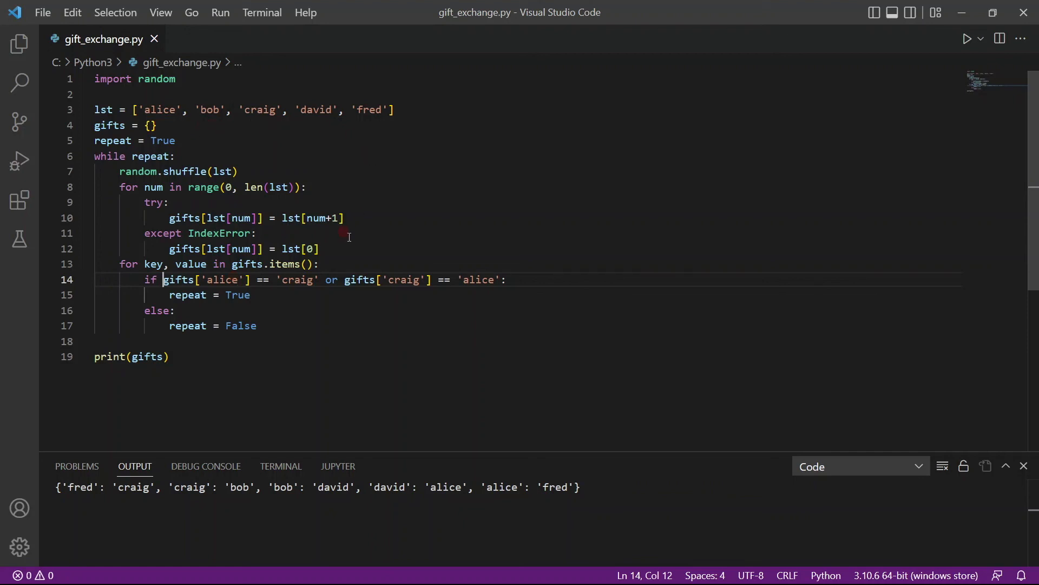